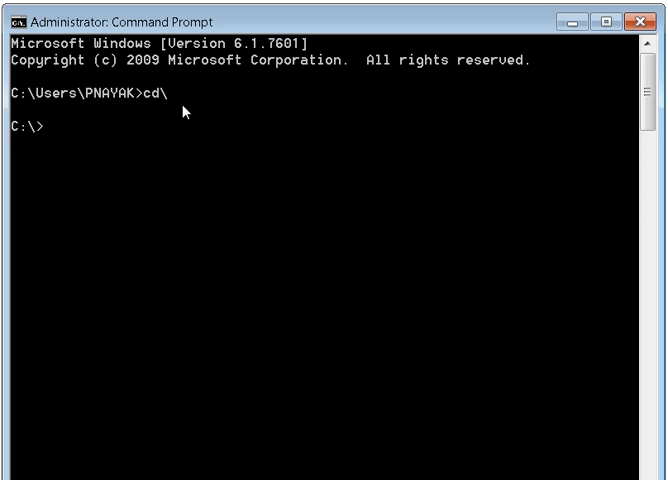
Change to the InformaticaIR952 bin folder, run liup, then start the Workbench with wrk
type("cd")
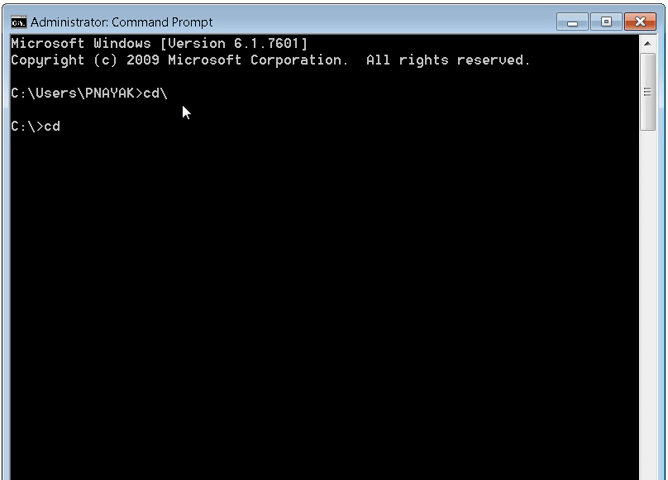
type("InformaticaIR92")
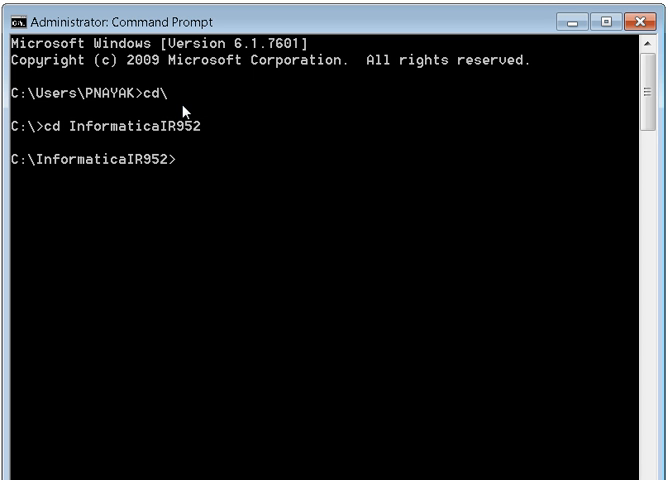
type("cd bin")
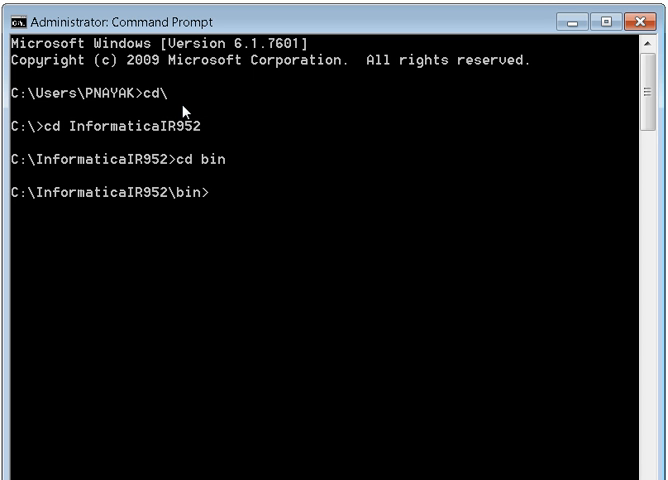
type("liup")
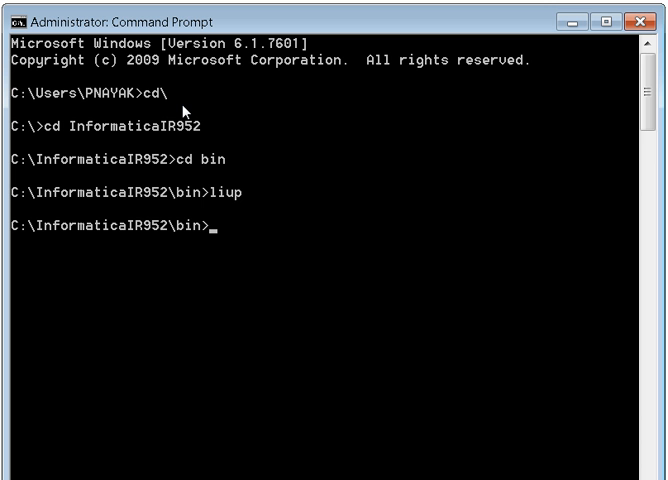
type("wrk")
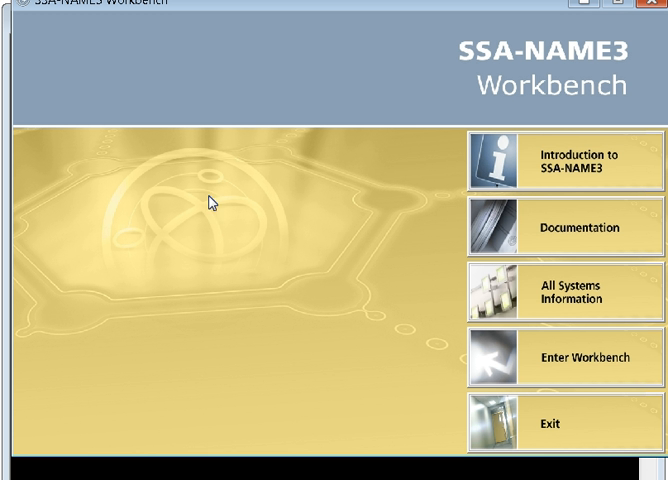
mouse_move(308, 148)
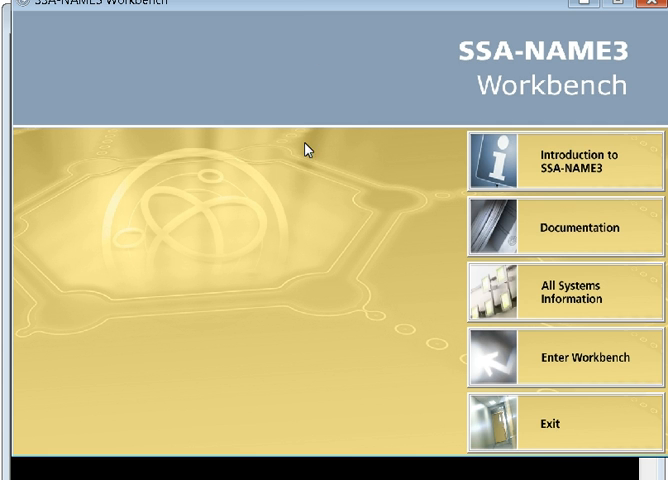
mouse_move(336, 32)
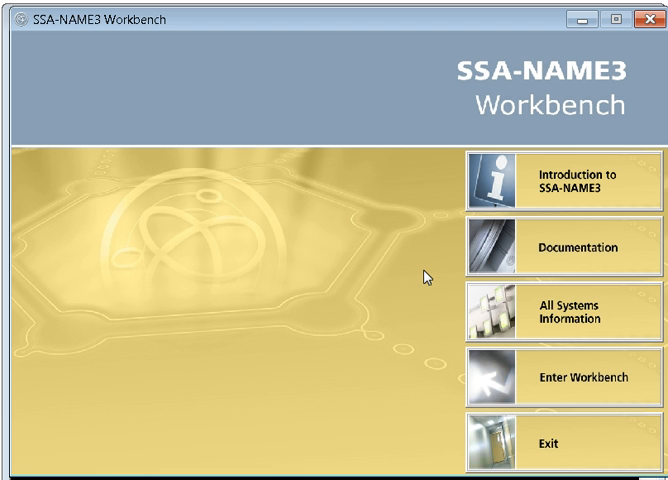
mouse_move(556, 384)
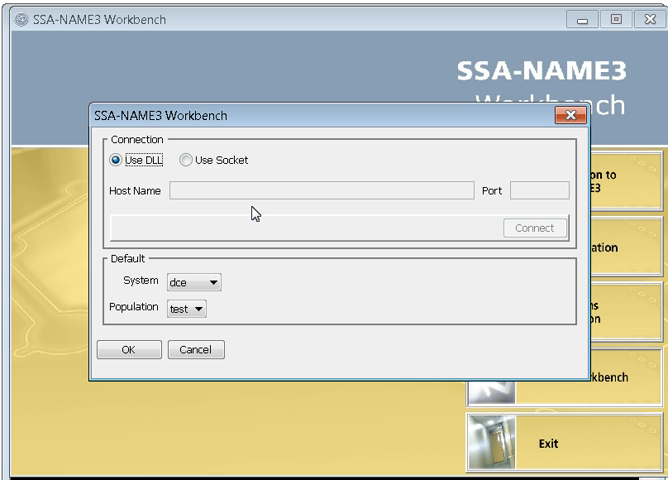
left_click(182, 172)
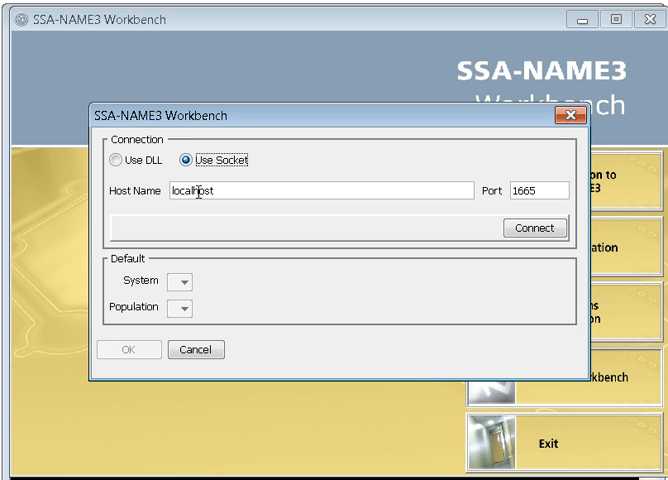
mouse_move(562, 198)
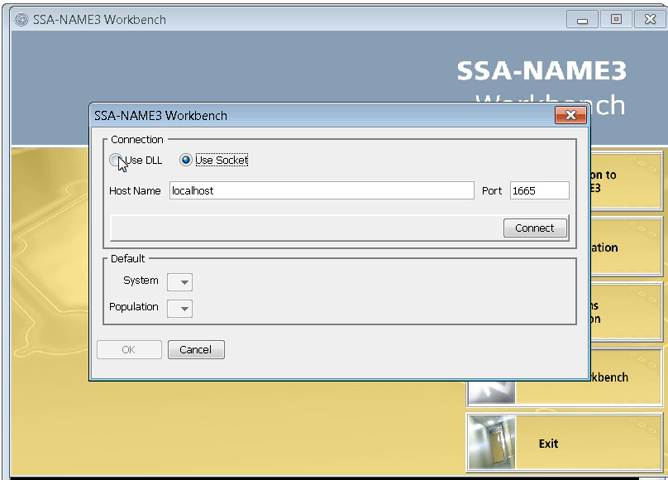
left_click(116, 164)
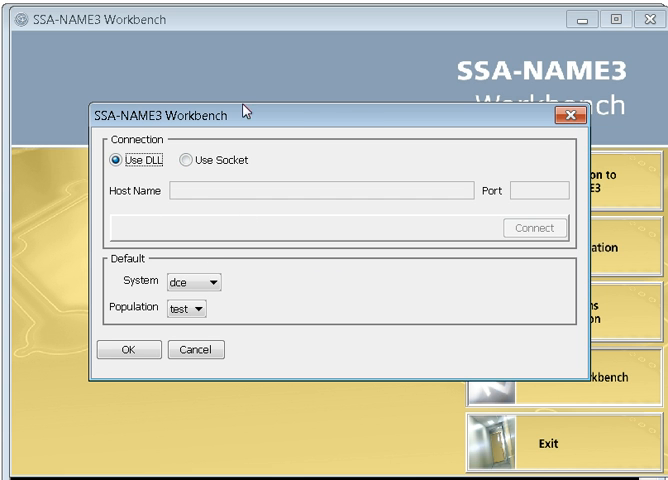
mouse_move(288, 190)
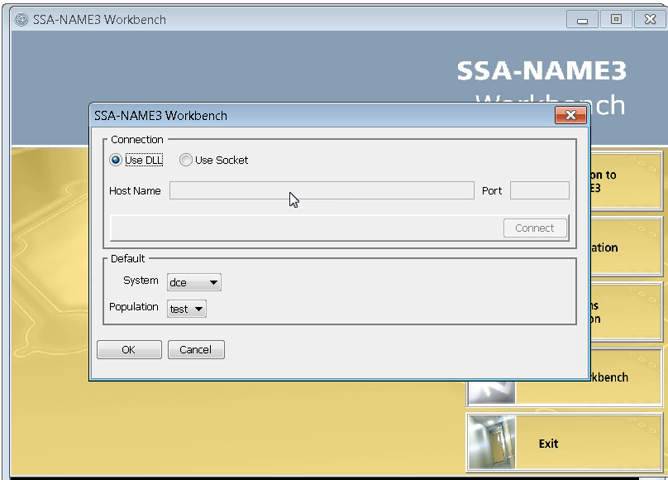
mouse_move(148, 188)
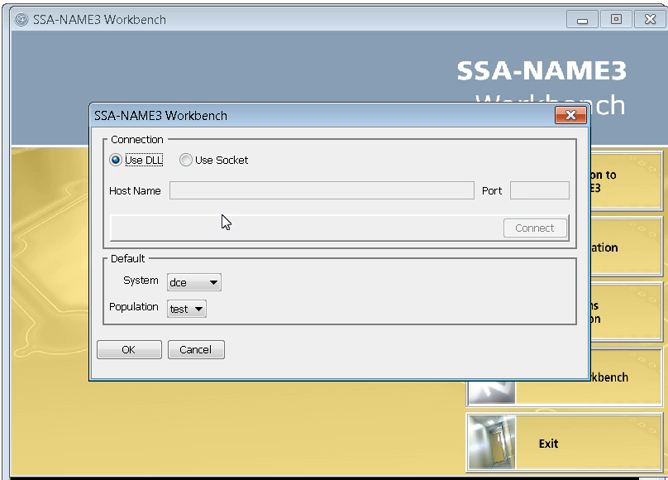
mouse_move(202, 288)
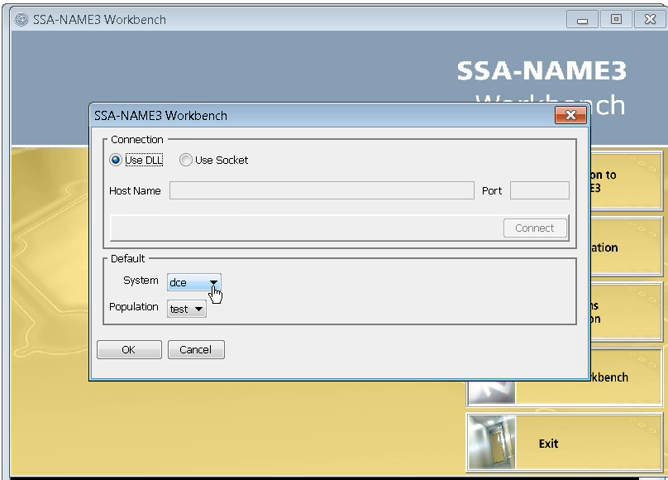
mouse_move(190, 320)
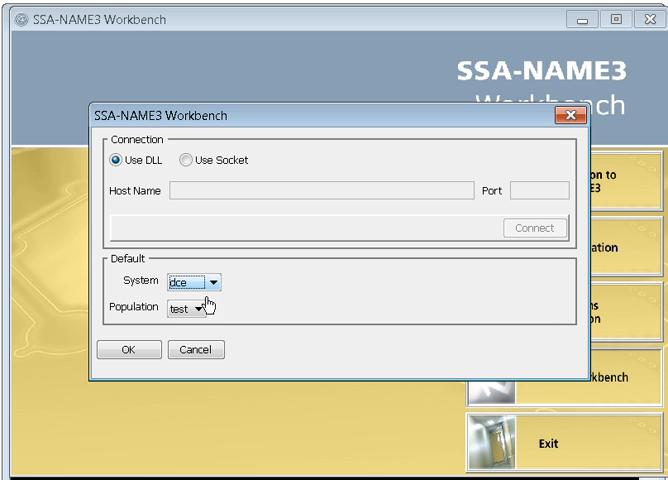
left_click(204, 308)
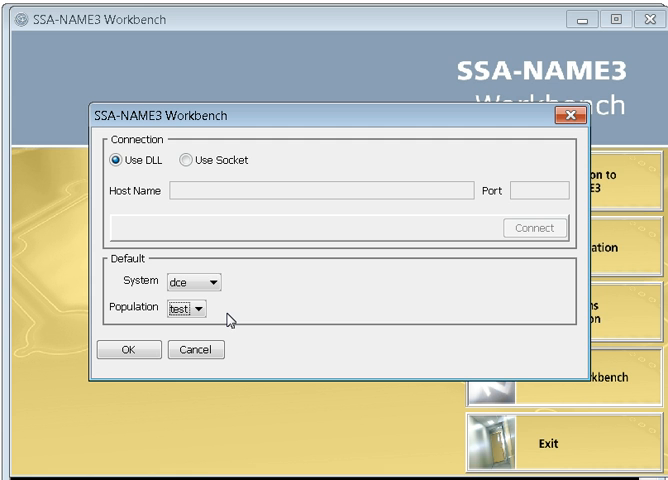
mouse_move(234, 320)
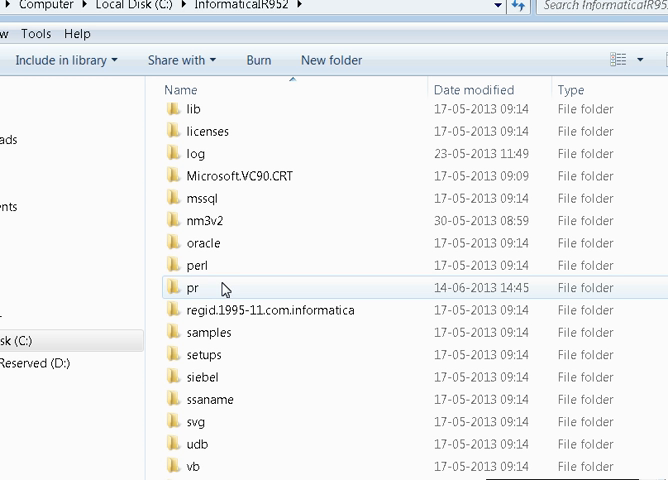
Browse into pr and its default subfolder to list the .ysp population files
double_click(186, 288)
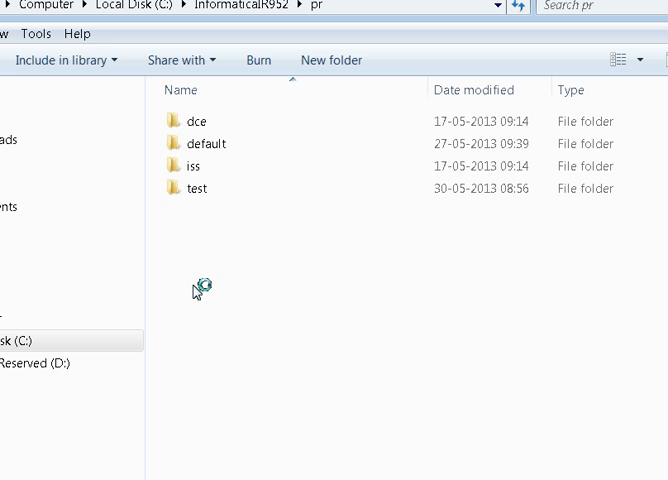
left_click(204, 144)
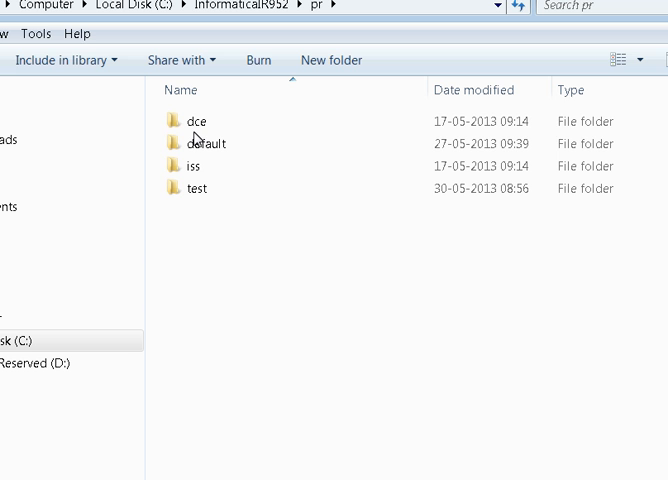
left_click(204, 144)
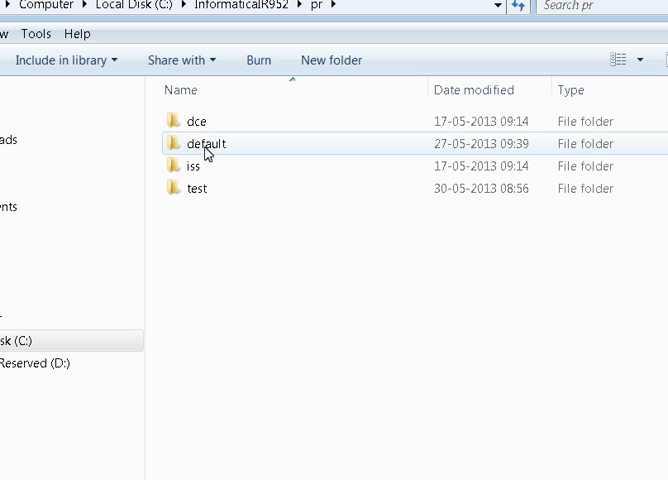
left_click(196, 188)
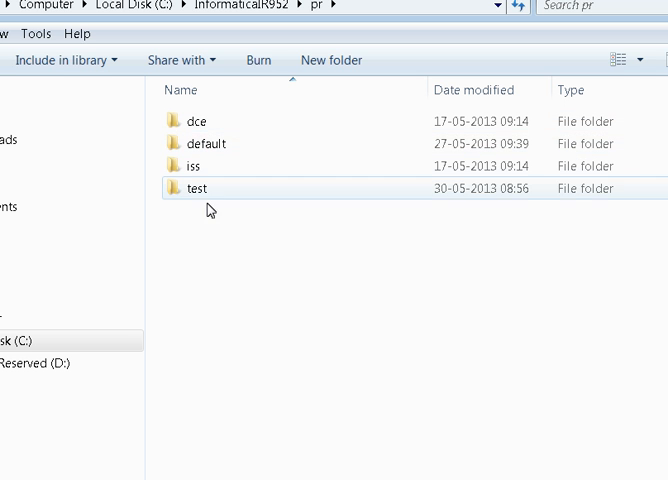
left_click(202, 144)
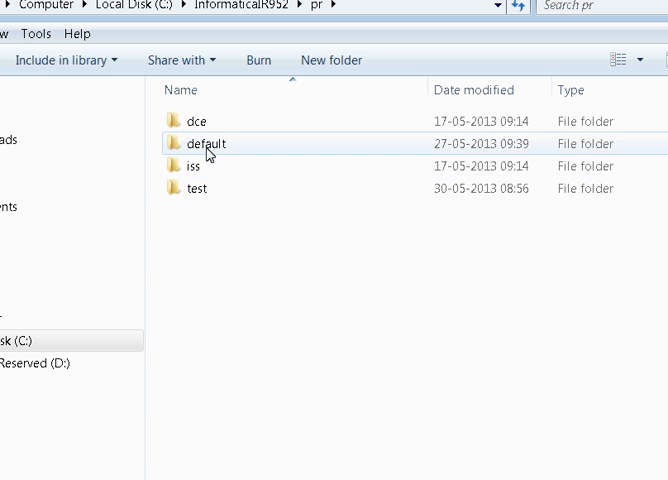
double_click(204, 144)
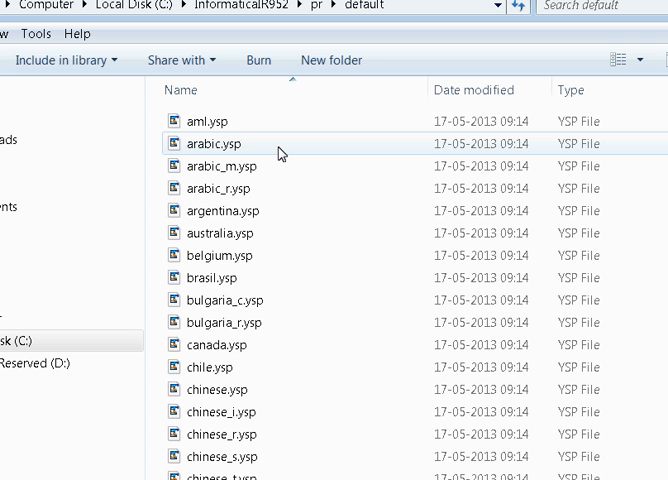
mouse_move(284, 150)
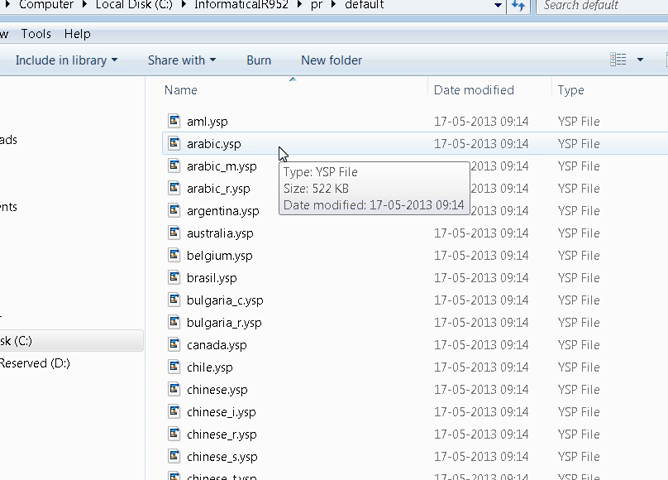
mouse_move(430, 152)
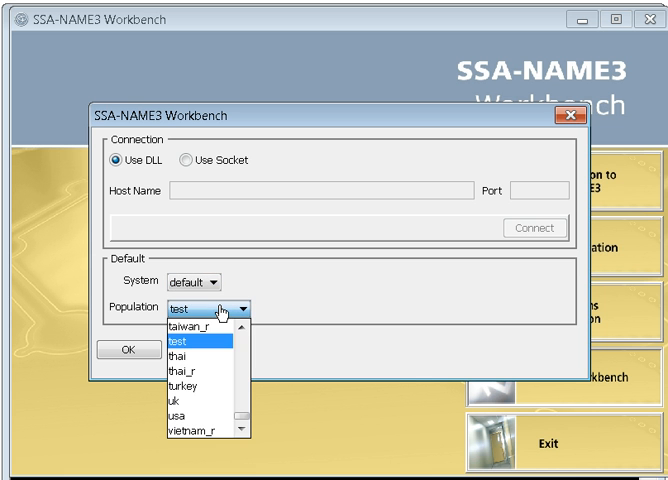
Choose population usa with system default and accept the session settings
left_click(192, 412)
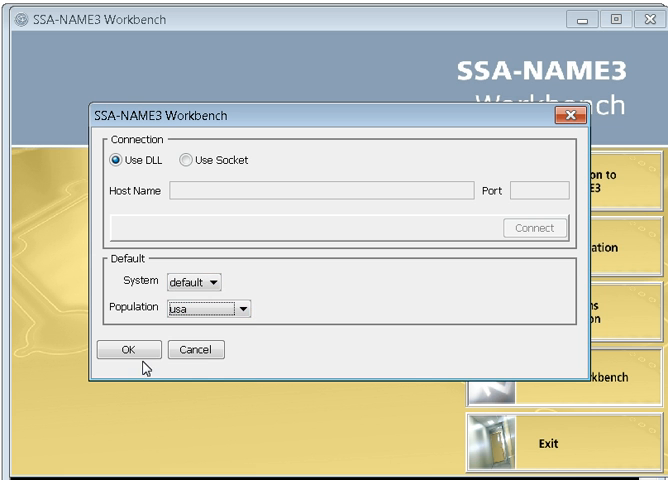
left_click(124, 350)
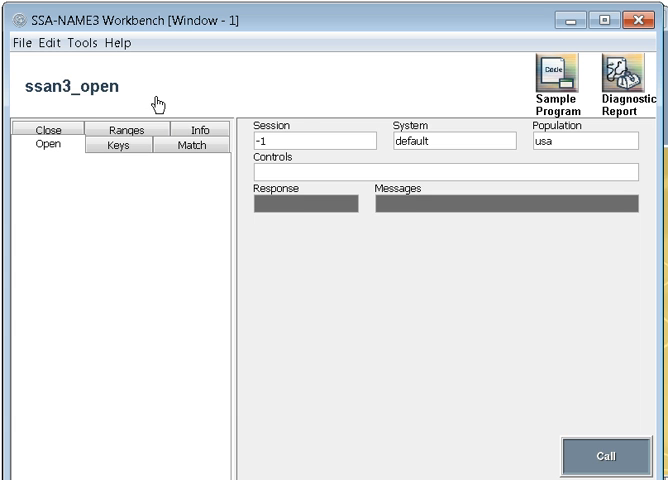
mouse_move(292, 100)
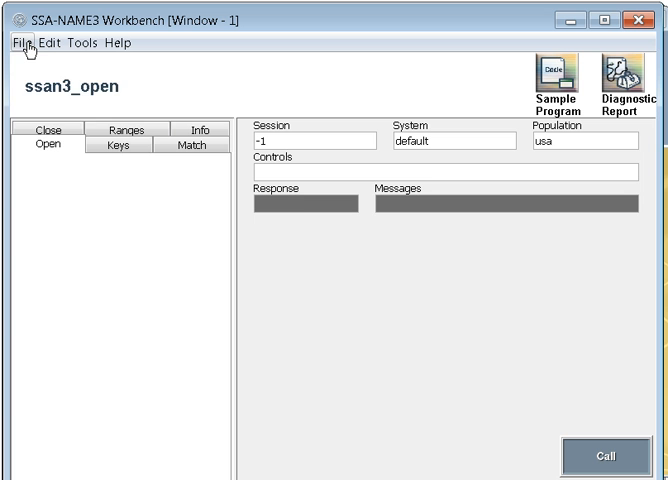
Review the File, Tools and Help menus, ending on the Help topics list
left_click(18, 44)
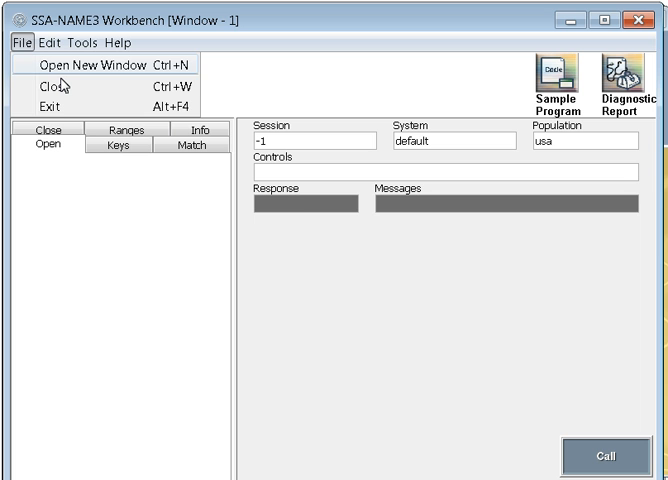
mouse_move(58, 108)
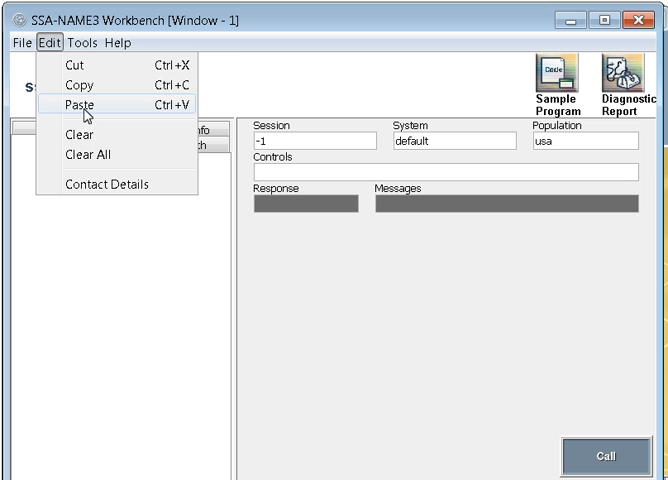
left_click(88, 44)
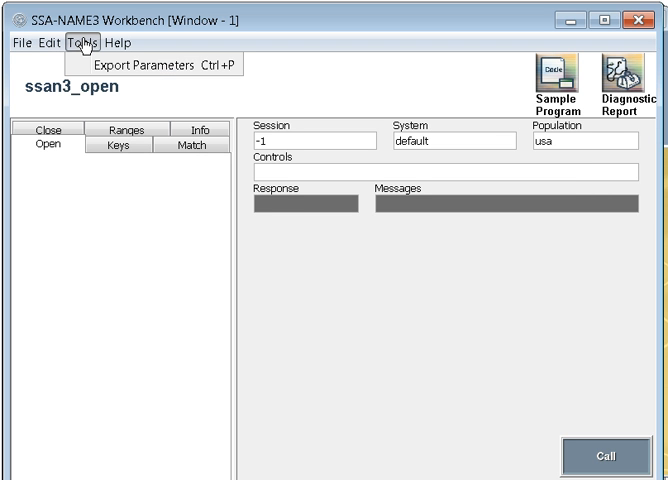
mouse_move(92, 72)
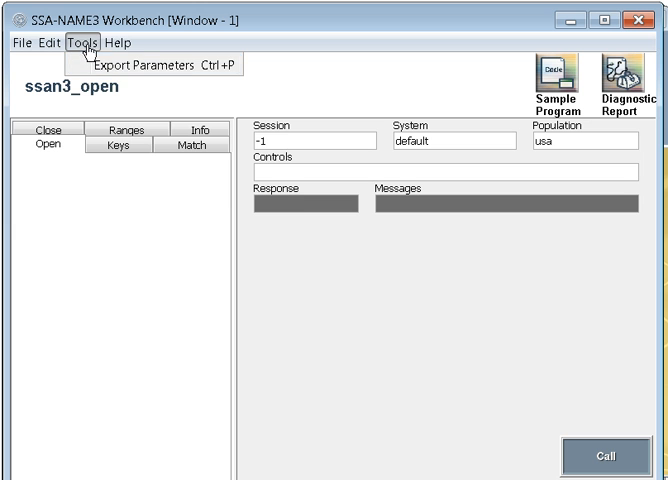
left_click(122, 42)
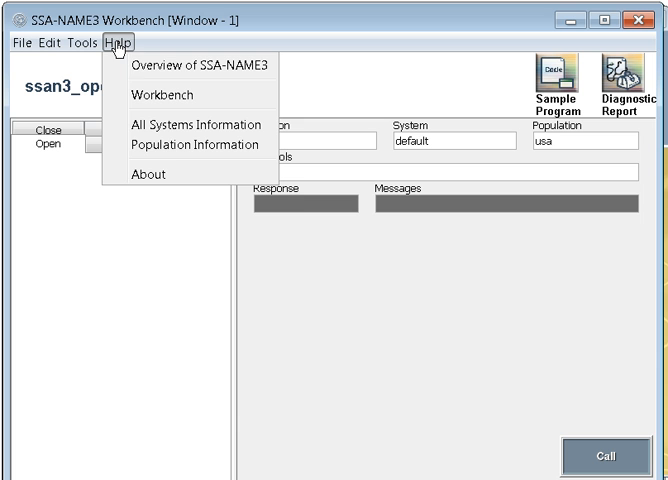
mouse_move(148, 176)
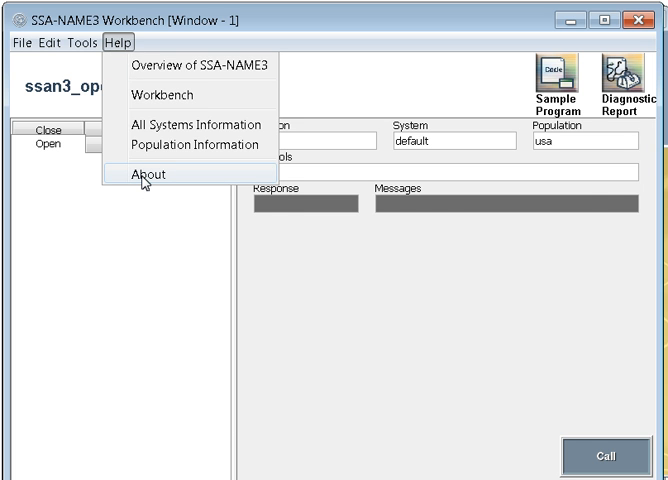
left_click(148, 176)
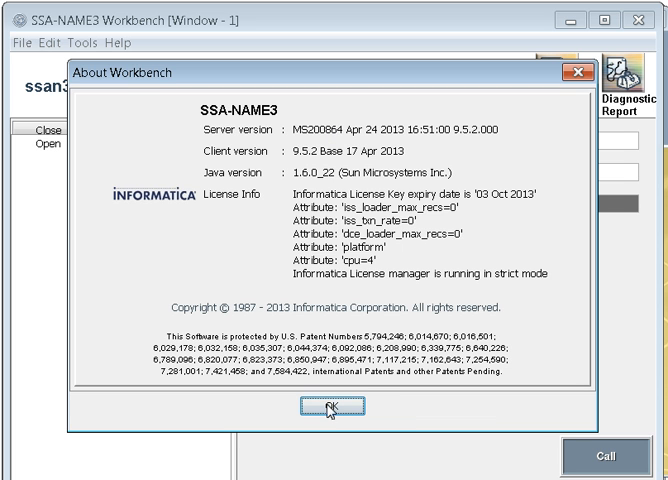
left_click(330, 404)
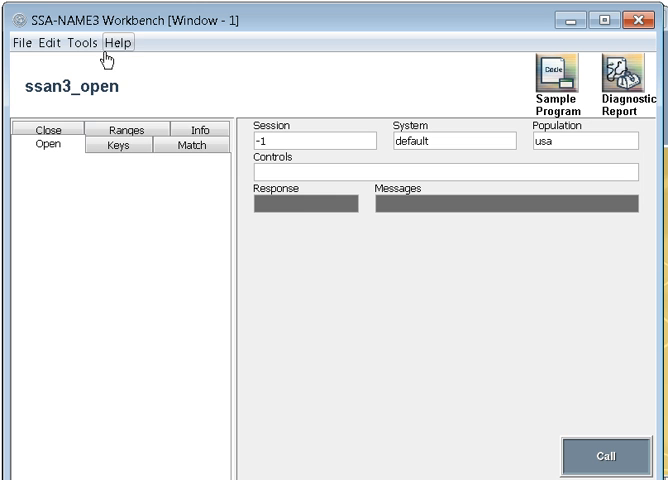
left_click(124, 44)
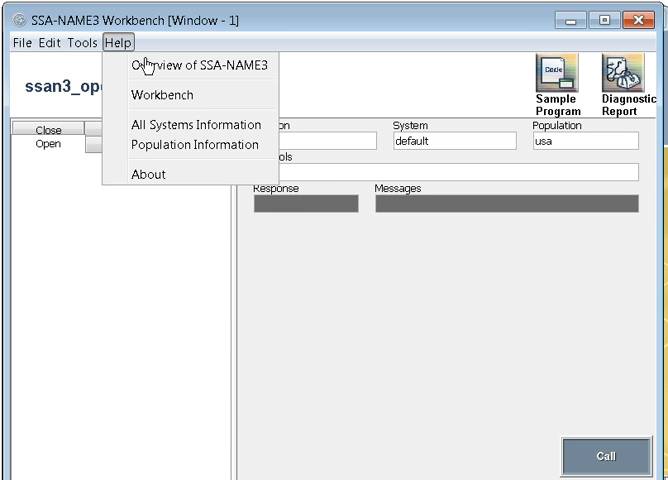
mouse_move(184, 144)
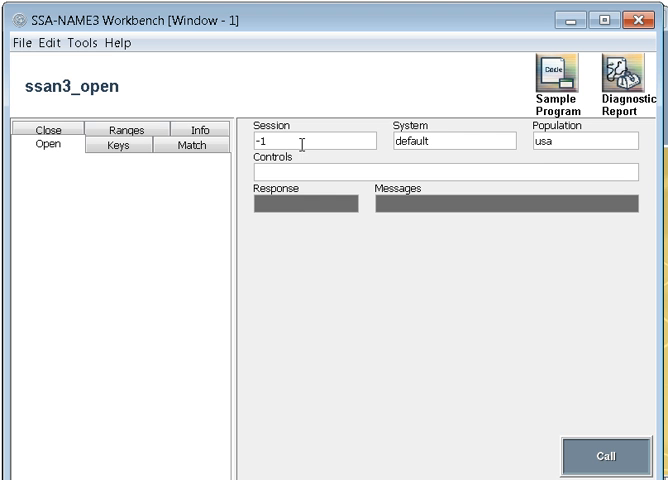
mouse_move(404, 142)
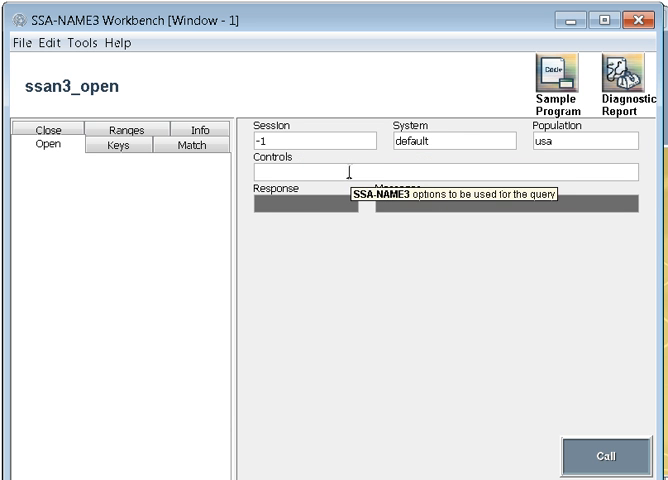
mouse_move(418, 220)
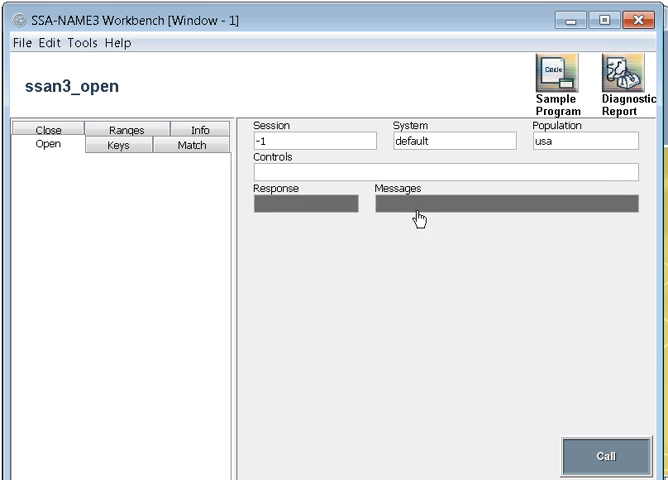
left_click(304, 144)
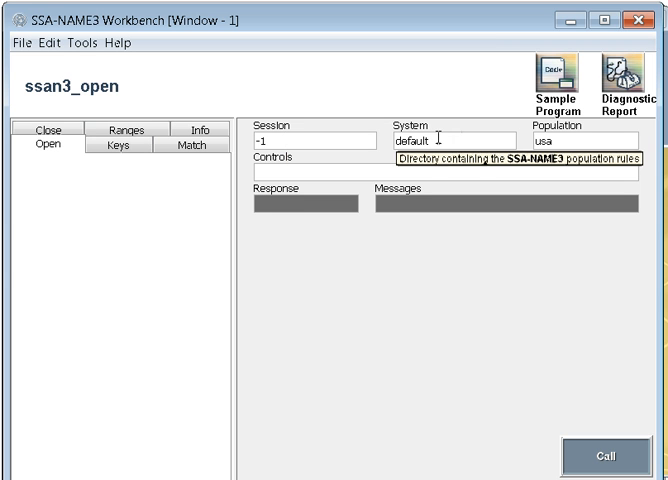
mouse_move(570, 144)
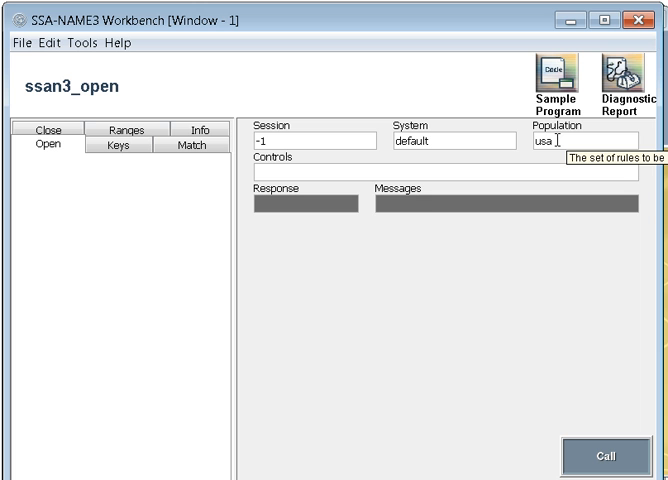
mouse_move(372, 176)
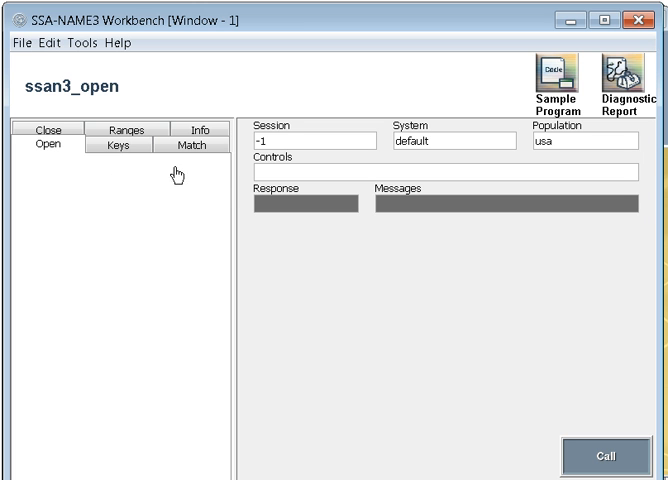
mouse_move(144, 222)
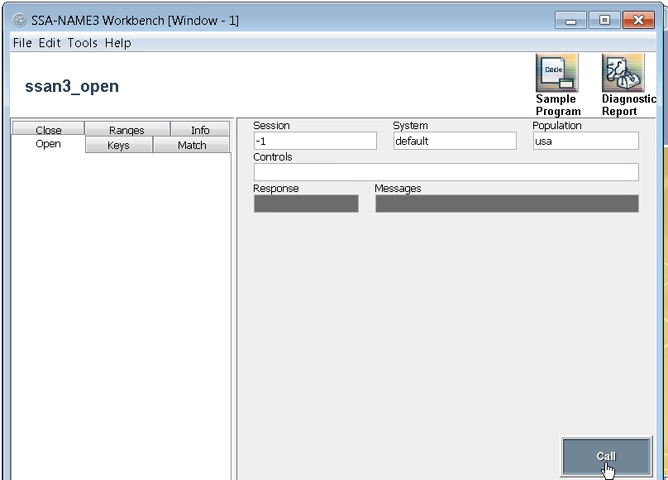
Run the ssan3_open call, returning session 3145728 with section messages
left_click(606, 454)
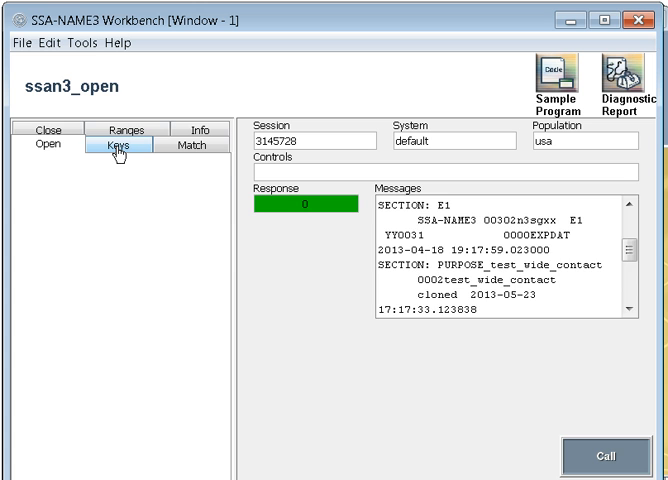
Set up get-keys with FIELD=Person_Name and key field data tagged *Person_Name*
left_click(124, 144)
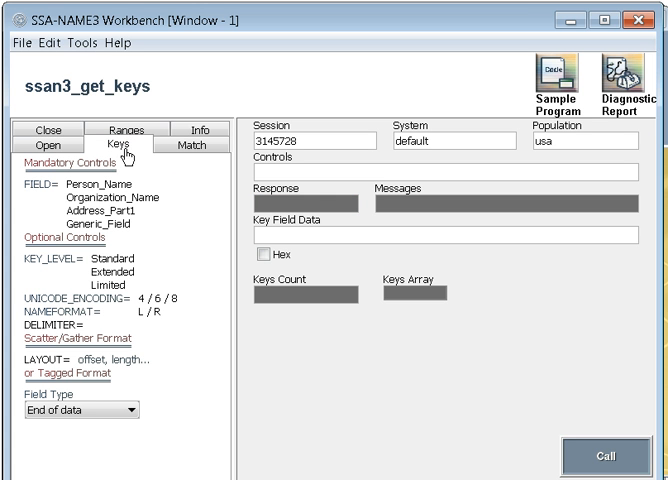
mouse_move(144, 180)
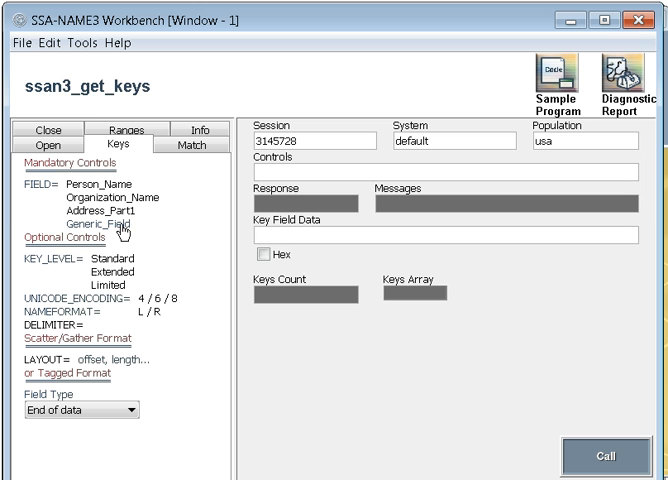
mouse_move(96, 232)
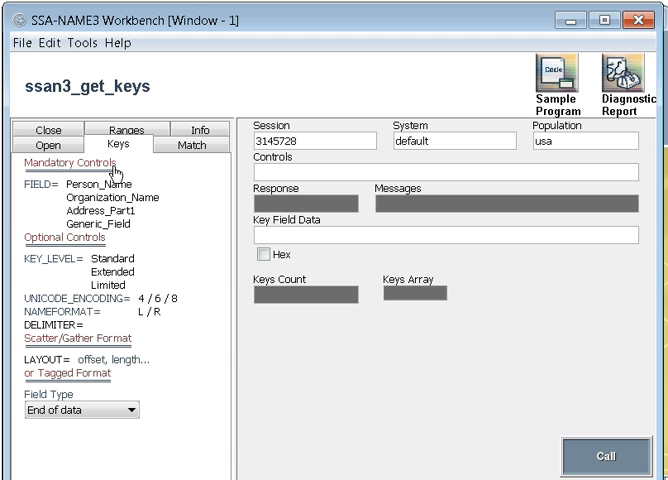
mouse_move(110, 188)
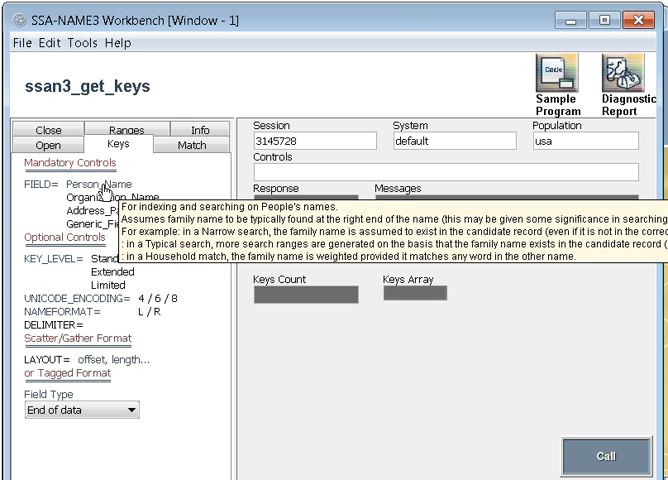
left_click(100, 188)
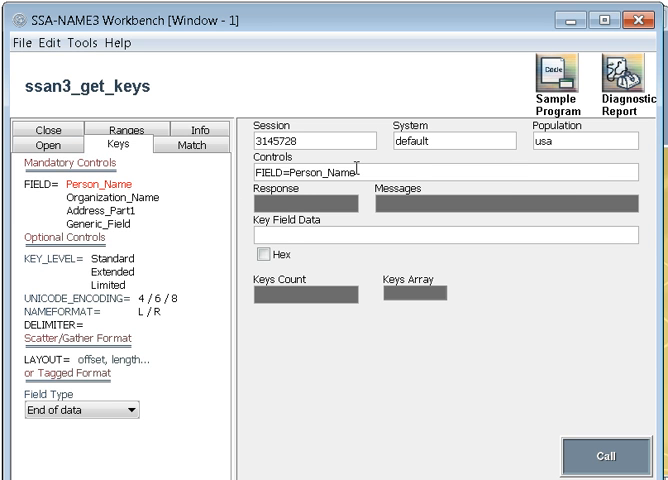
mouse_move(170, 224)
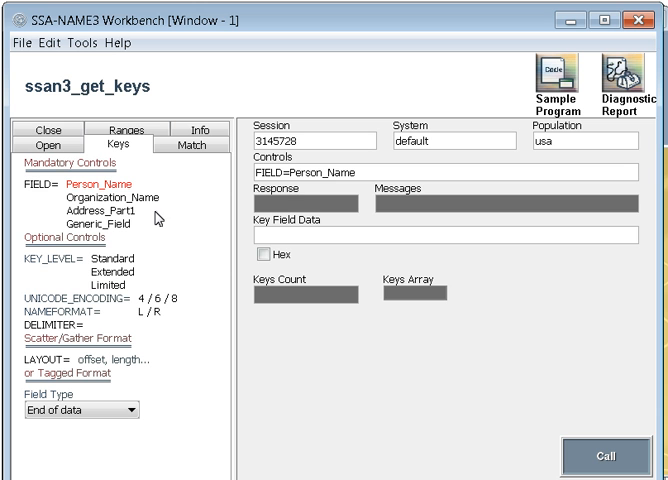
mouse_move(124, 214)
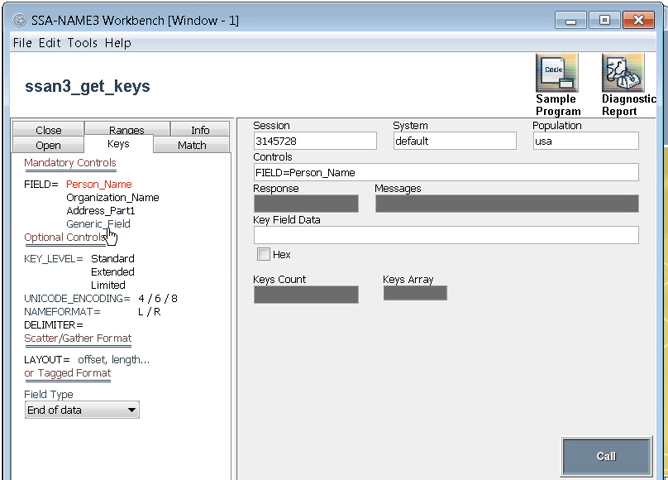
mouse_move(292, 234)
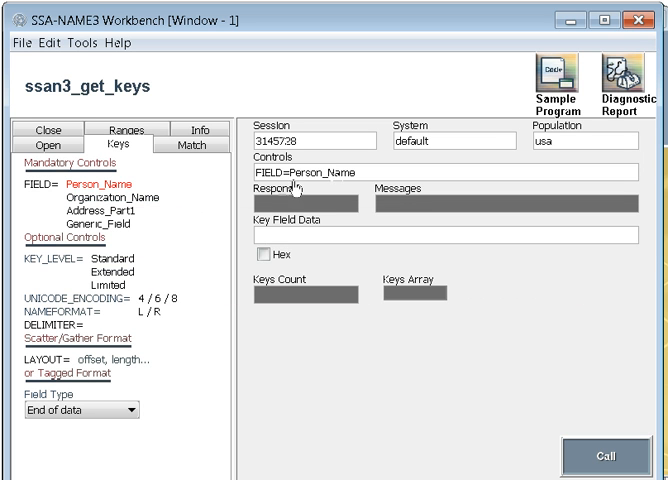
mouse_move(112, 276)
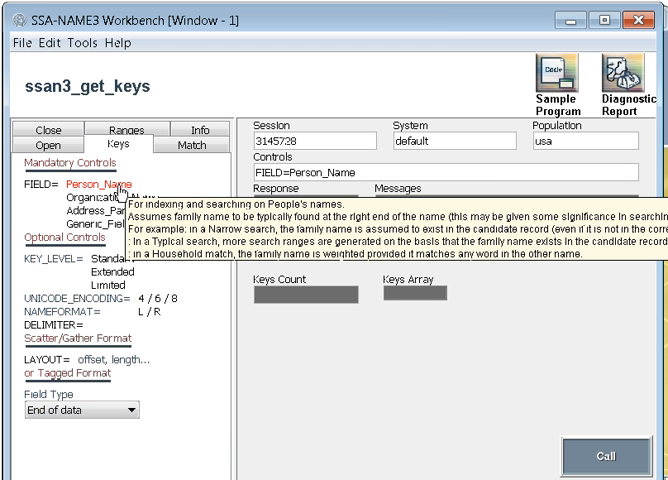
left_click(130, 420)
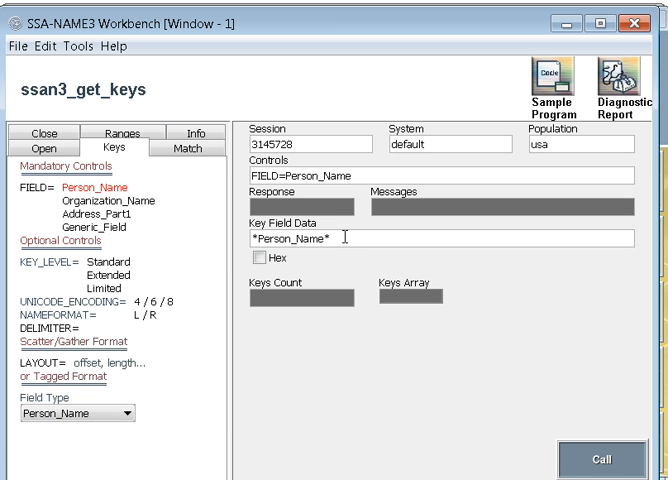
Generate keys for john smith with End of data marked, returning 2 keys
type("john")
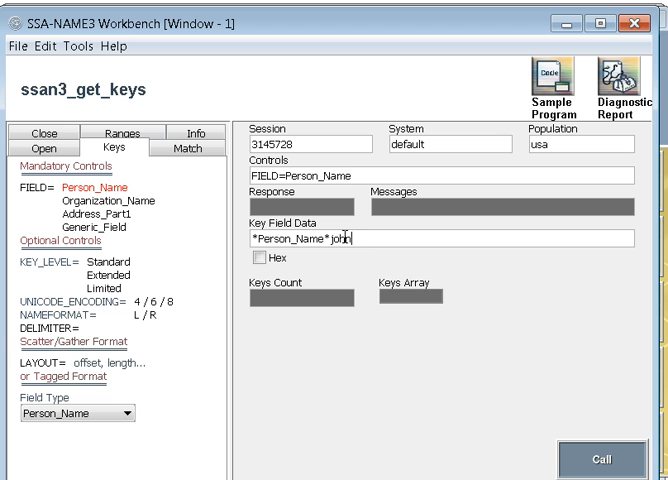
type("smith")
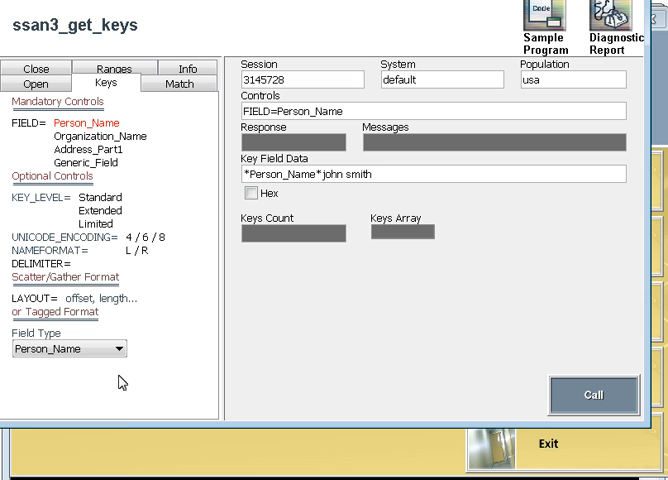
left_click(122, 348)
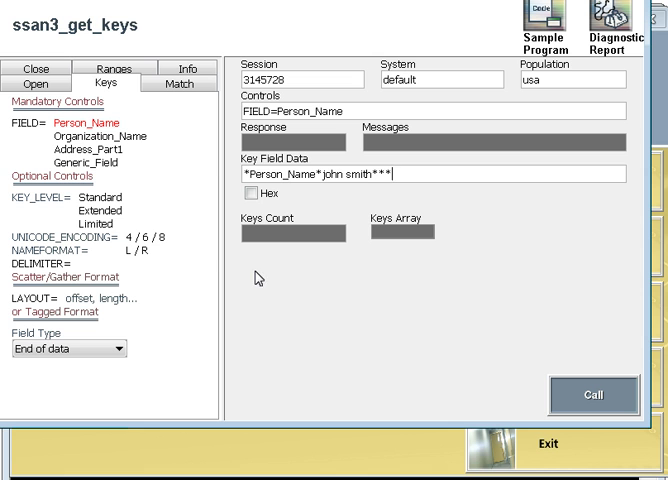
mouse_move(274, 26)
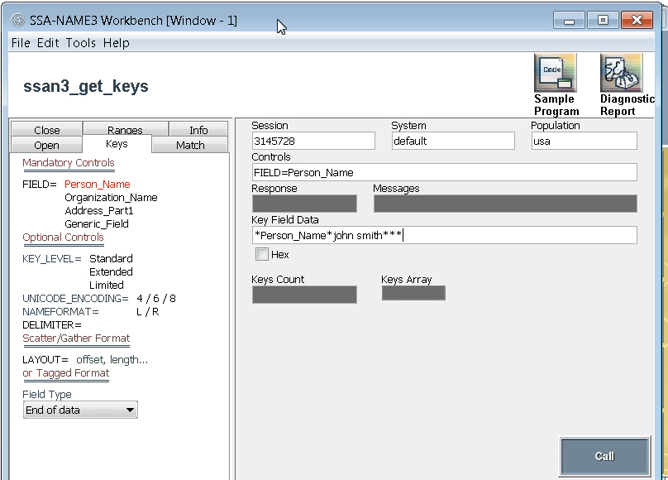
mouse_move(496, 344)
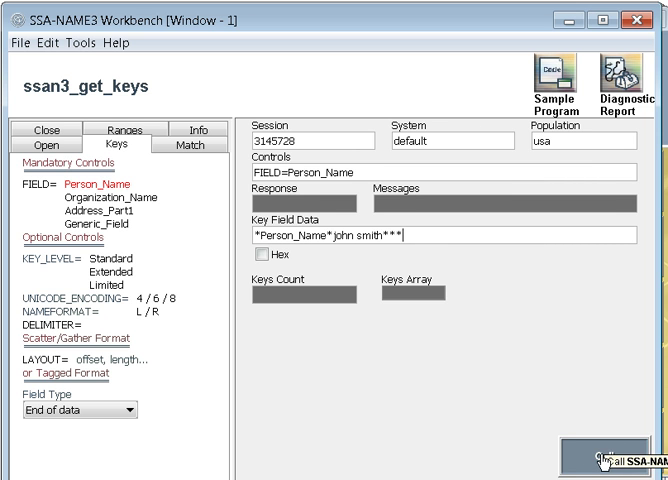
left_click(616, 448)
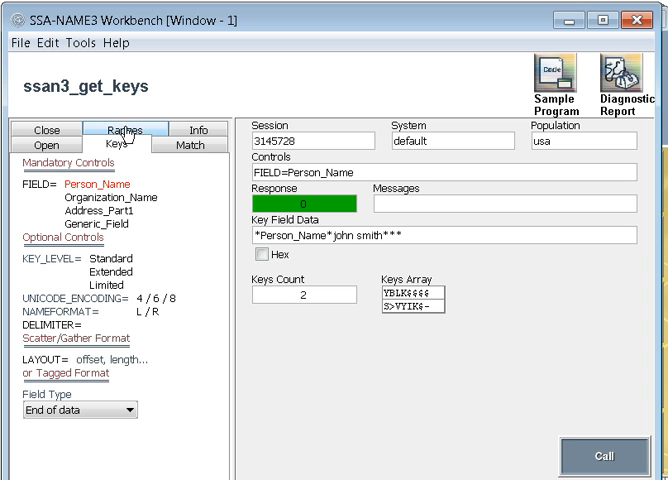
left_click(132, 128)
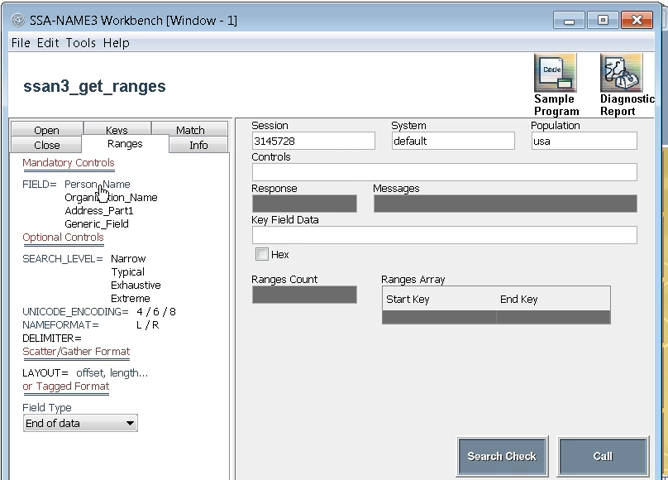
Set get-ranges controls to FIELD=Person_Name with key data tagged *Person_Name*
left_click(90, 184)
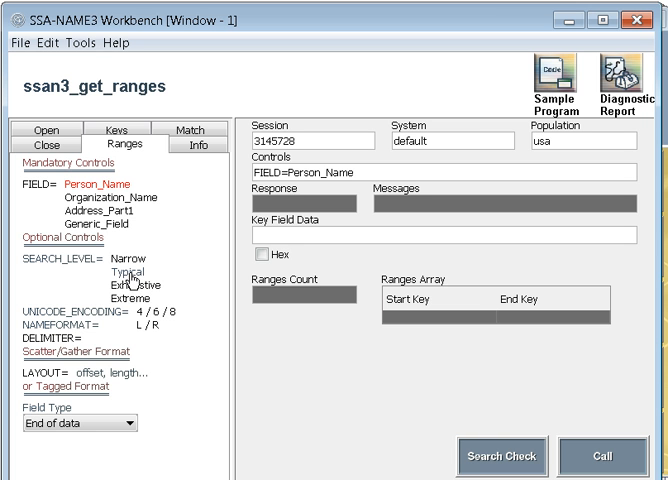
mouse_move(138, 288)
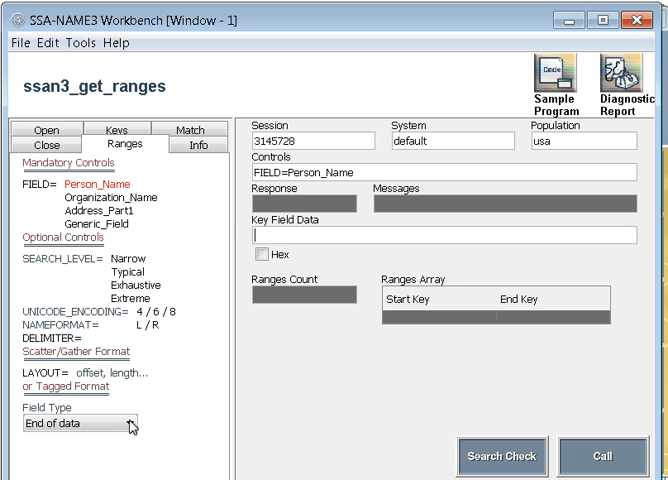
left_click(150, 428)
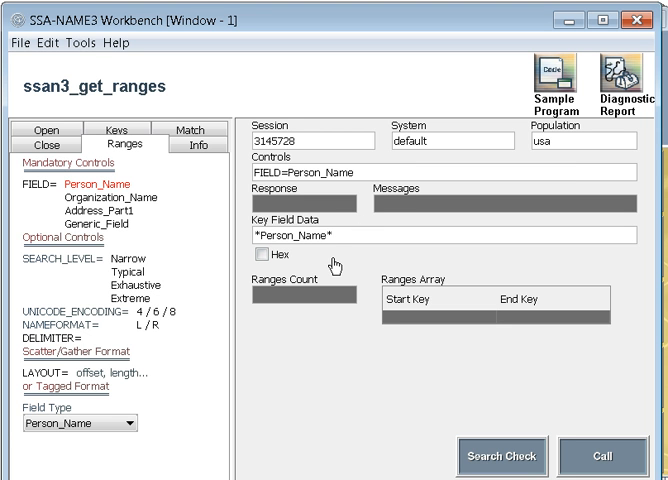
Compute search ranges for jonathan smith***, returning 9 ranges
type("jon")
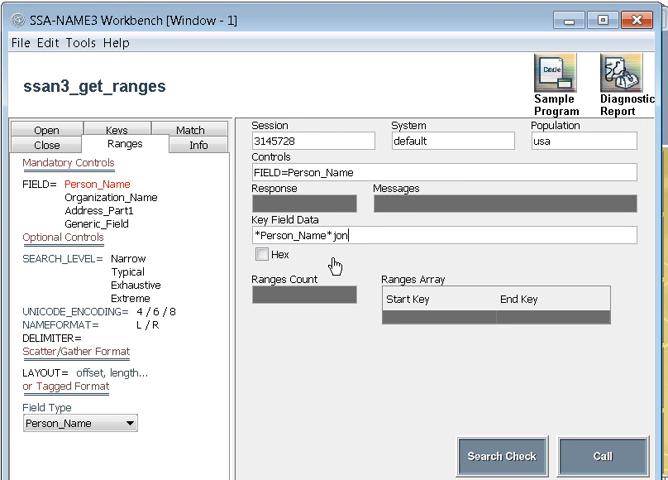
type("athan smith*")
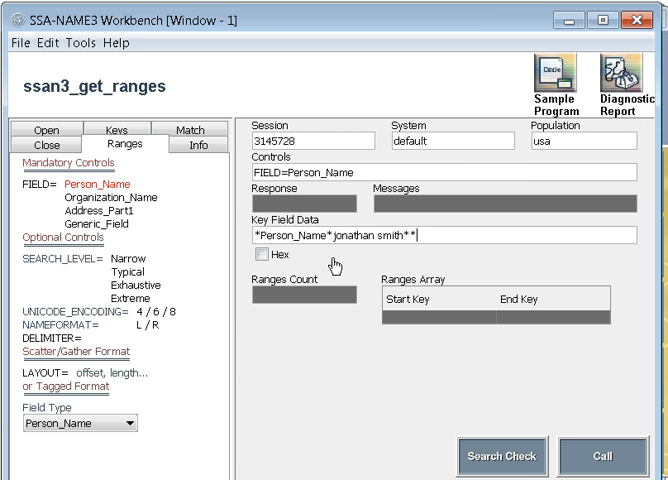
type("*")
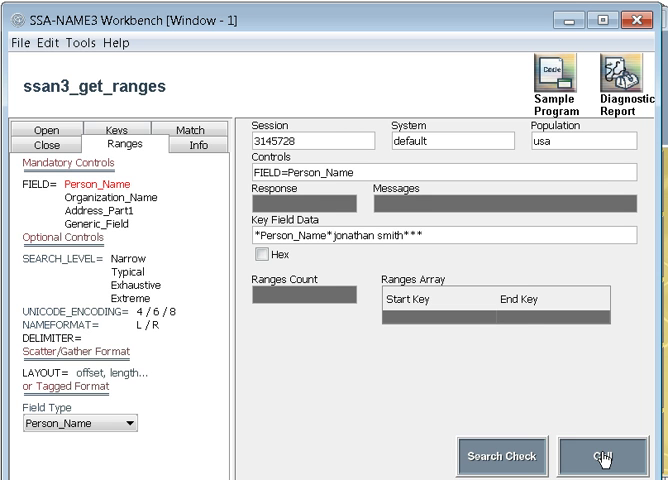
left_click(620, 446)
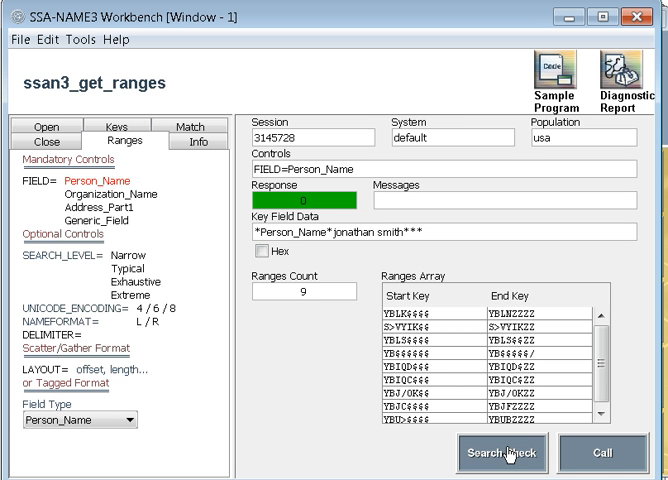
left_click(500, 446)
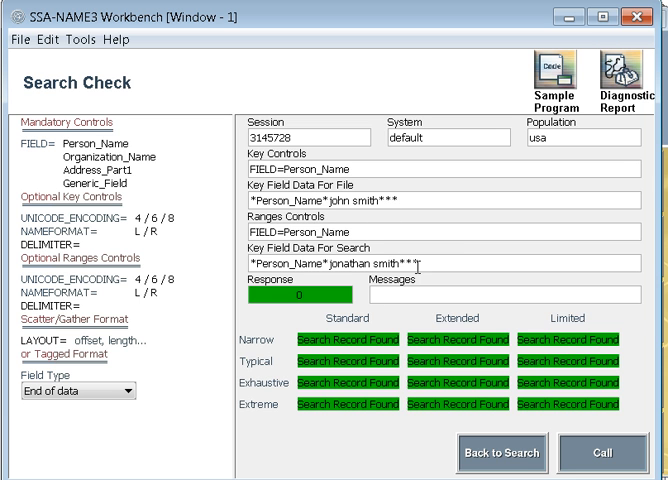
mouse_move(350, 340)
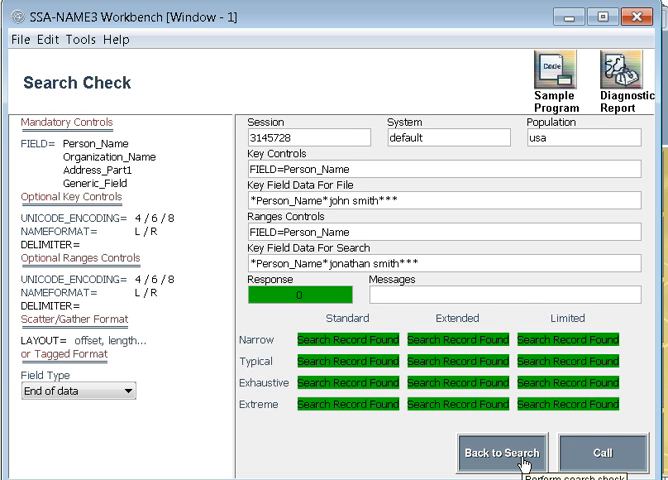
left_click(504, 452)
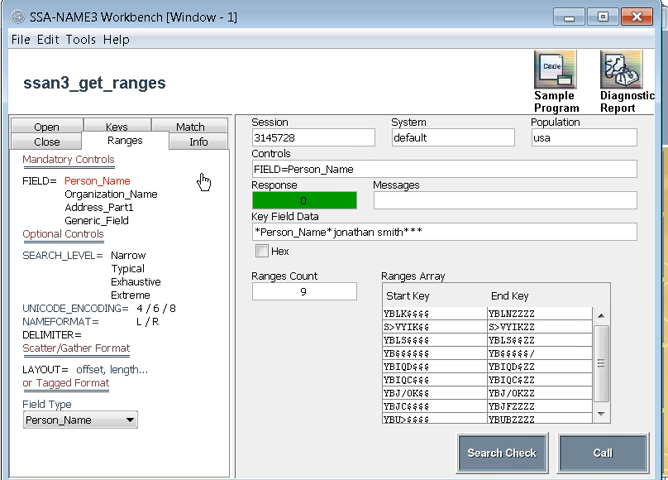
Set match PURPOSE=Person_Name and begin entering jonathan smith as search data
left_click(190, 128)
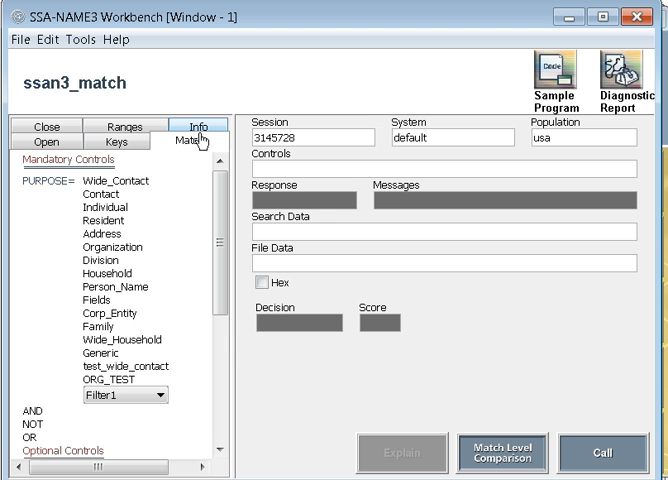
left_click(190, 140)
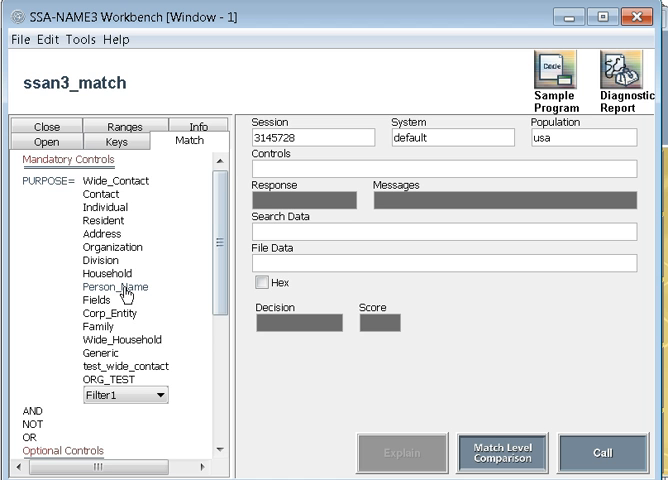
left_click(112, 288)
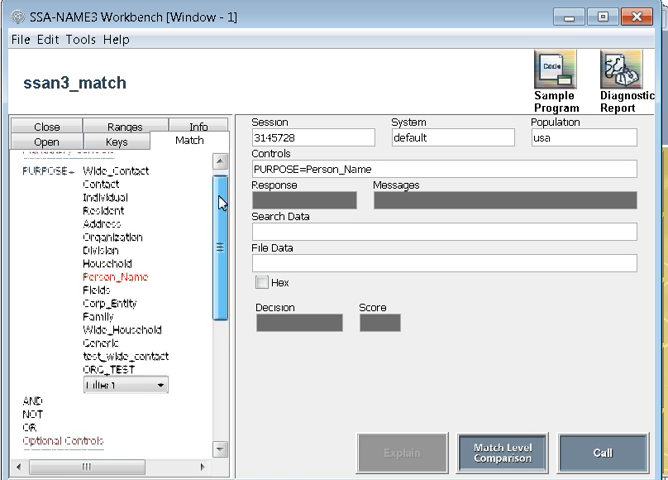
scroll("down", 3)
type("*Person_Name*")
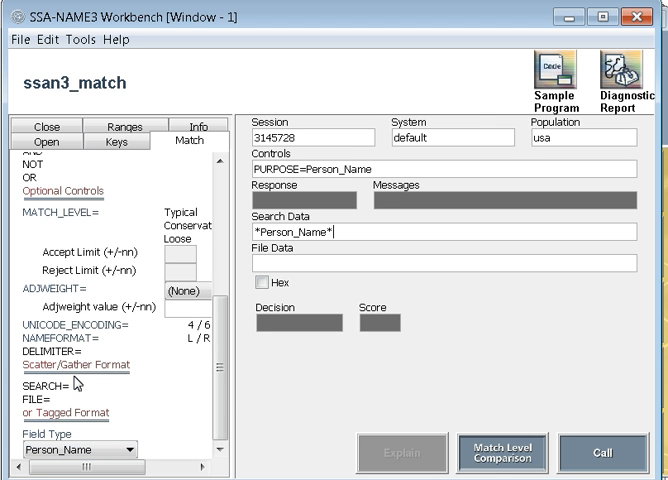
type("jonathan smith***")
left_click(444, 262)
type("*Person_Name*john smith***")
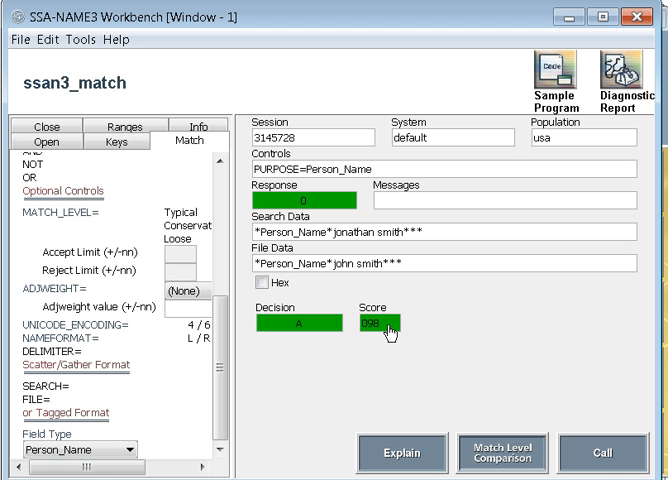
mouse_move(512, 444)
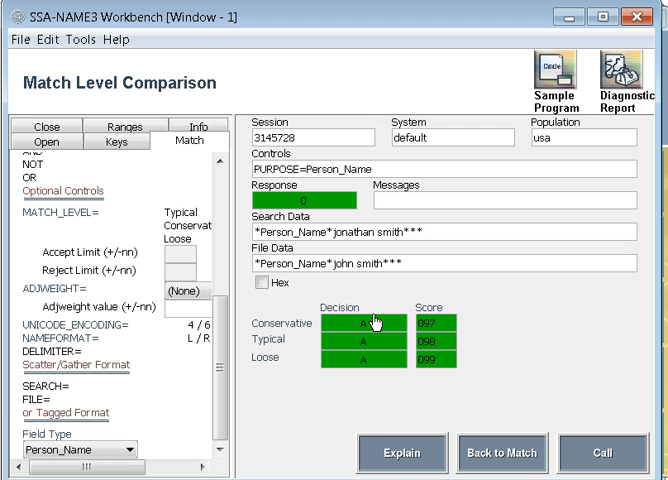
mouse_move(448, 344)
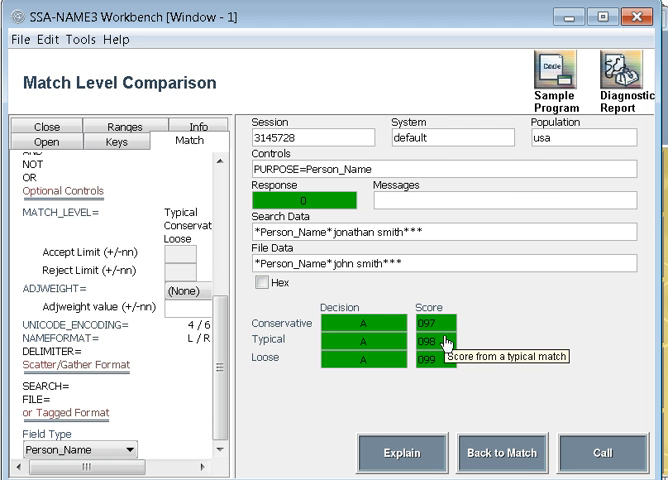
mouse_move(436, 384)
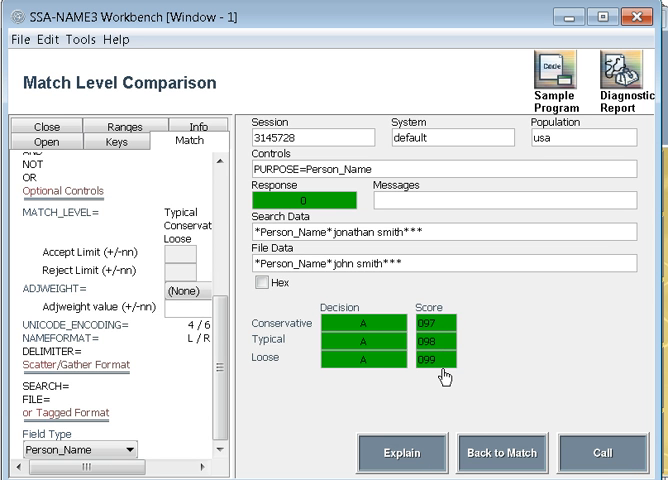
mouse_move(526, 282)
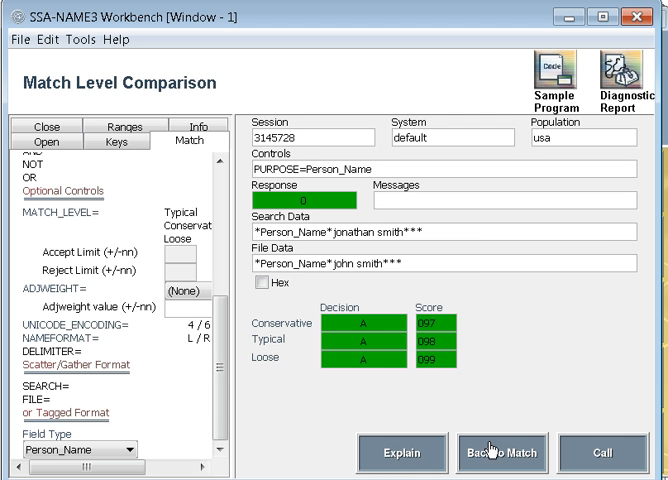
Bring up the detailed match report for Jonathan Smith versus John Smith (score 99, Accept)
left_click(398, 452)
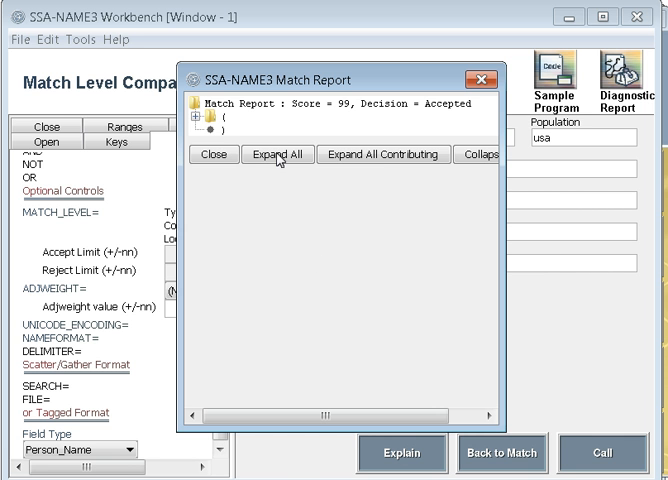
Expand the full report breakdown (Person_Name weight 800, score 99) and close the report
left_click(276, 154)
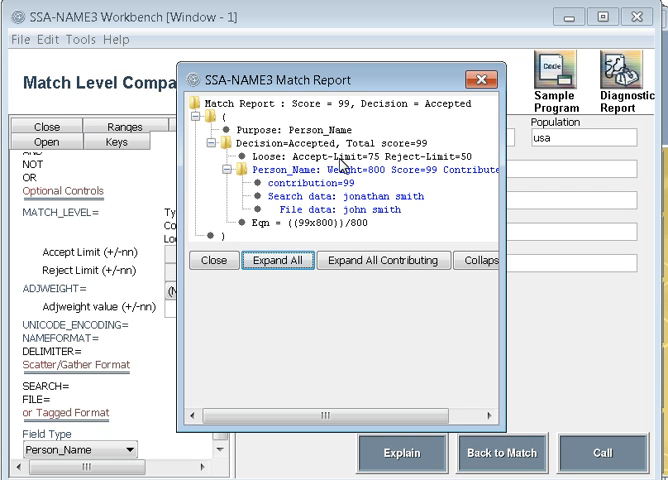
mouse_move(456, 178)
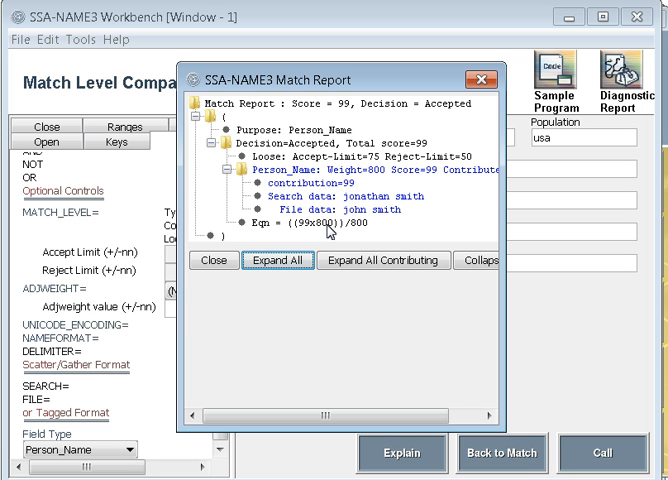
mouse_move(412, 212)
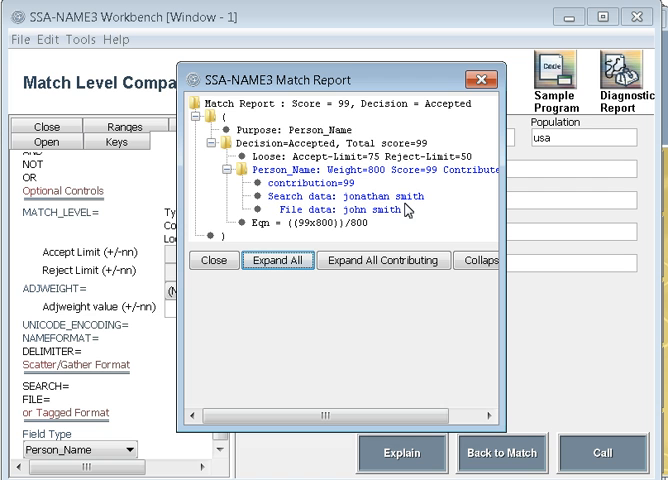
mouse_move(384, 300)
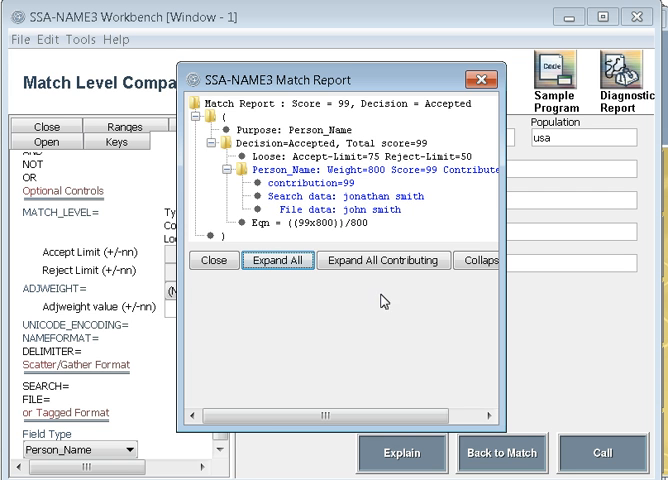
mouse_move(332, 304)
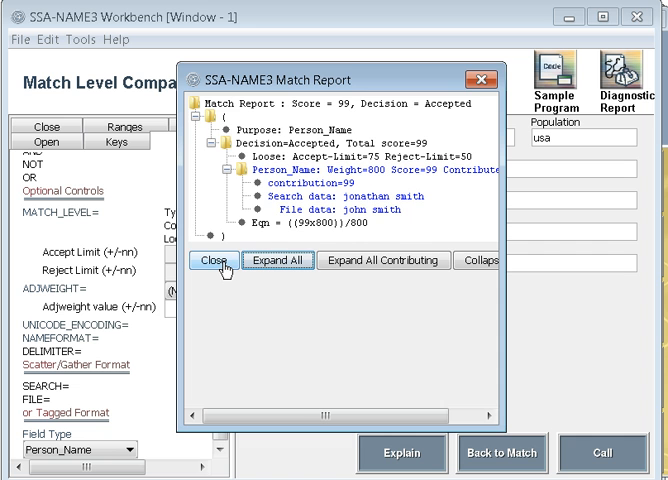
left_click(212, 260)
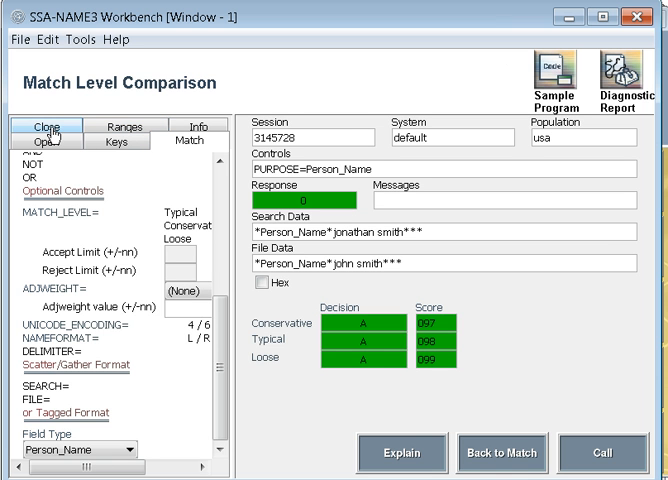
Query session info for system, population and purpose, listing the 16 available purposes
left_click(48, 126)
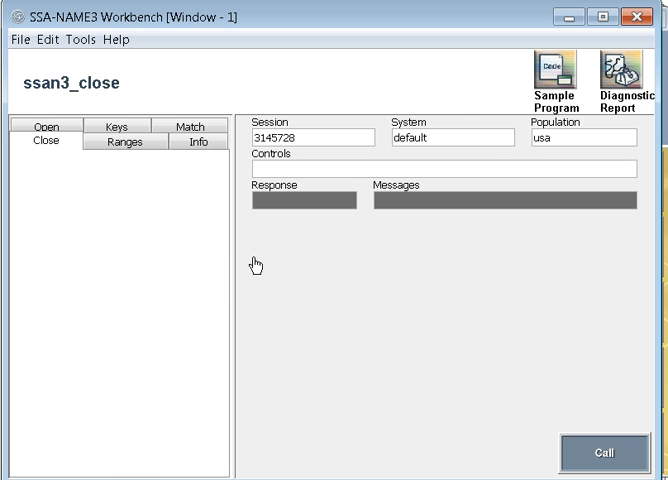
mouse_move(158, 142)
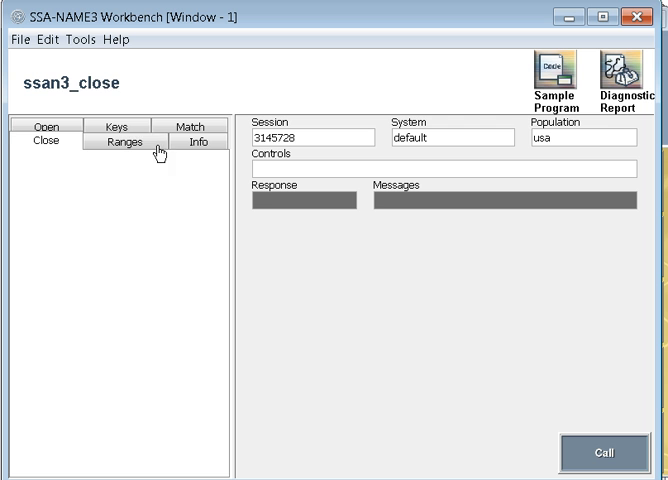
left_click(200, 140)
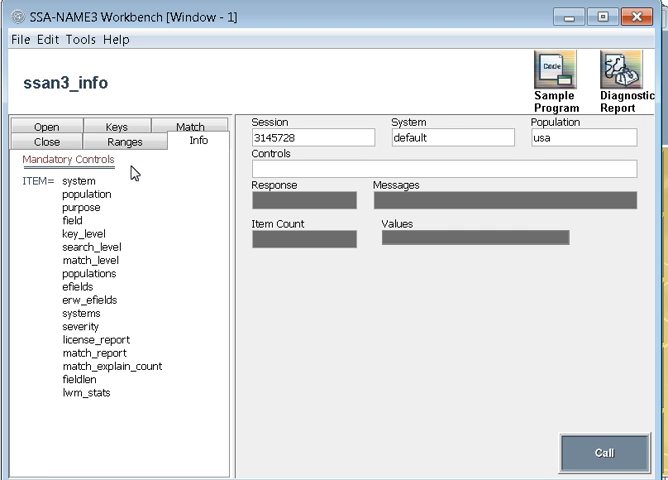
left_click(78, 180)
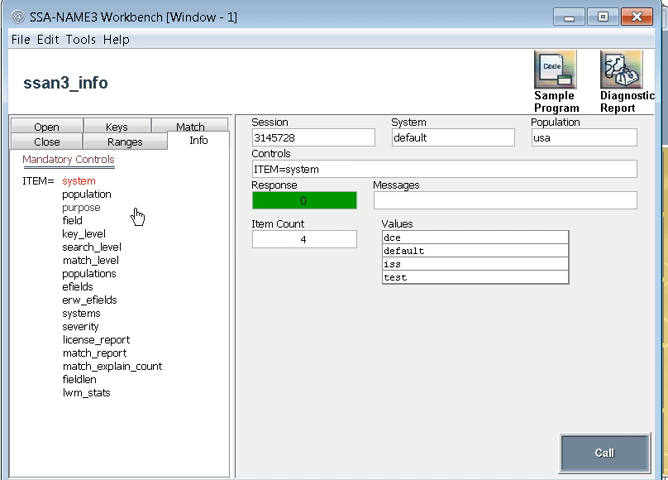
left_click(72, 194)
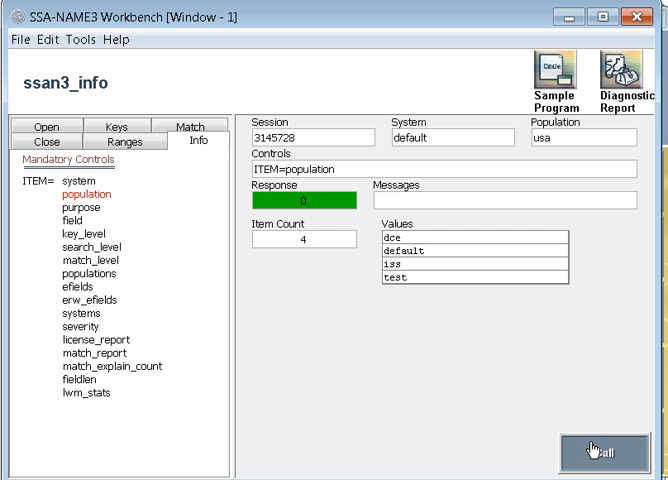
left_click(66, 206)
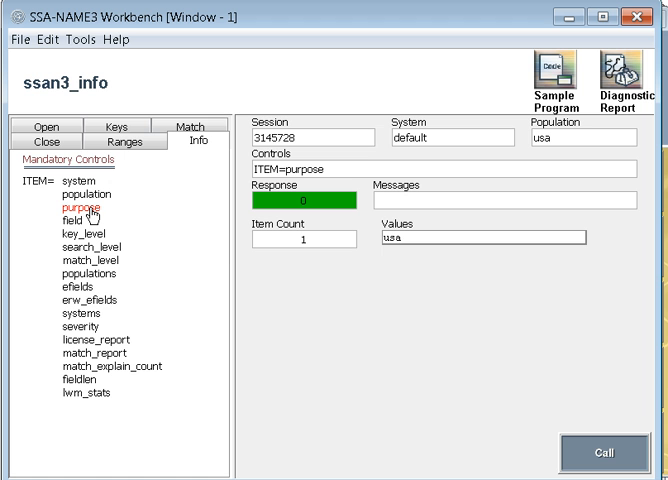
left_click(604, 448)
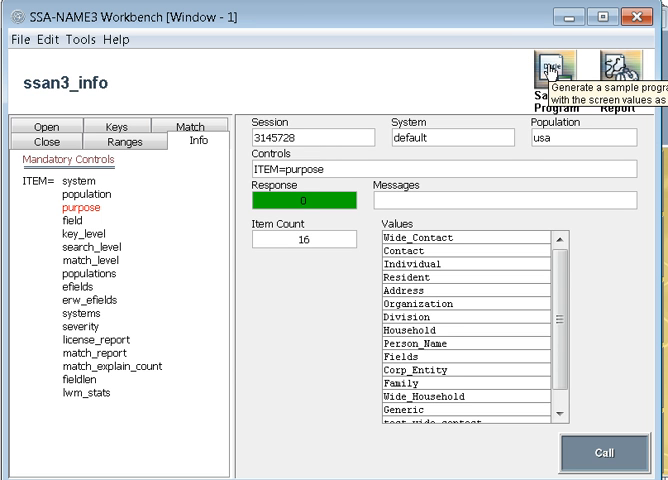
Generate a Java sample program with all six ssan3 functions, review the code and close it
left_click(552, 62)
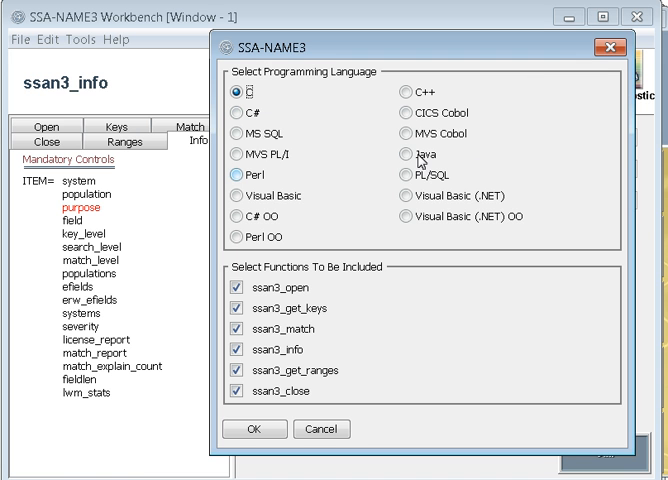
left_click(404, 156)
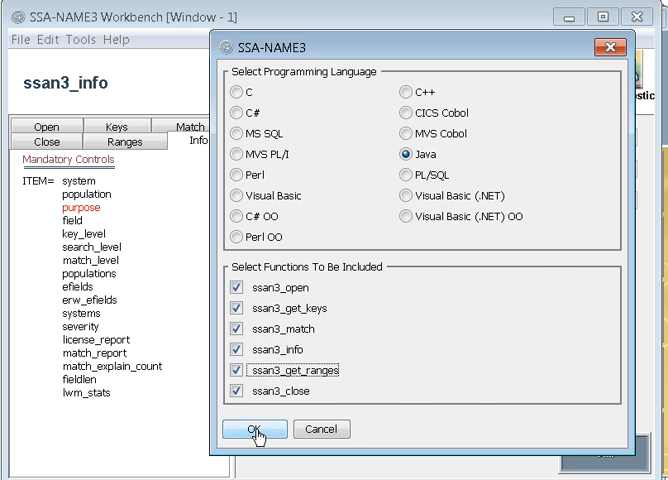
left_click(252, 428)
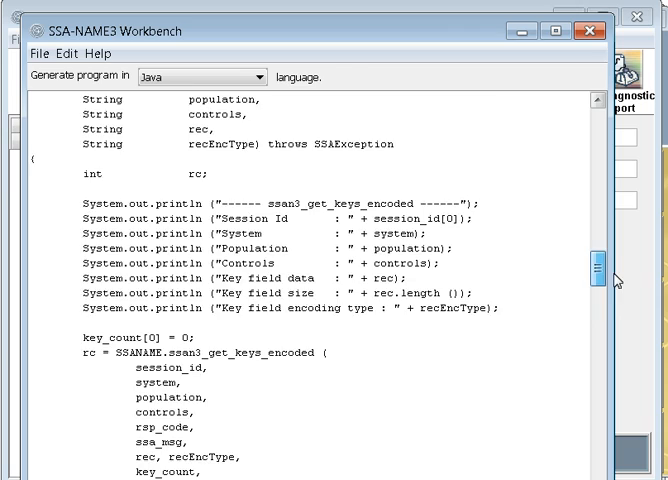
scroll("down", 3)
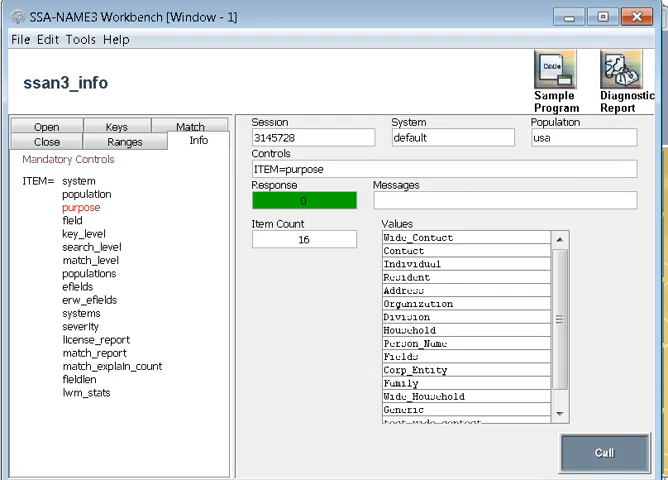
left_click(190, 126)
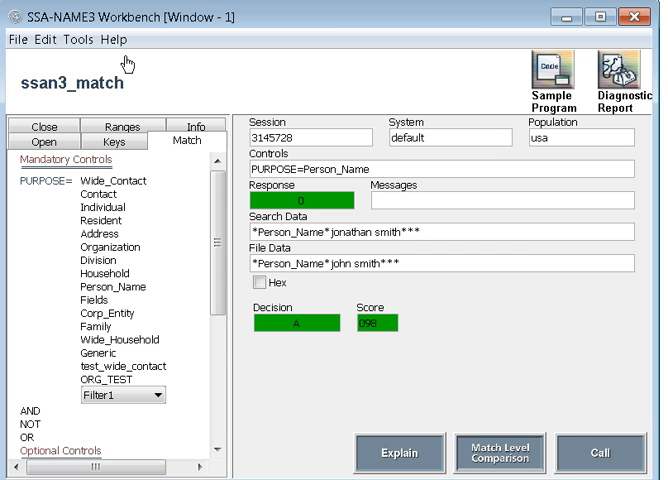
Save the match parameters and results as test.txt on the Desktop
left_click(76, 40)
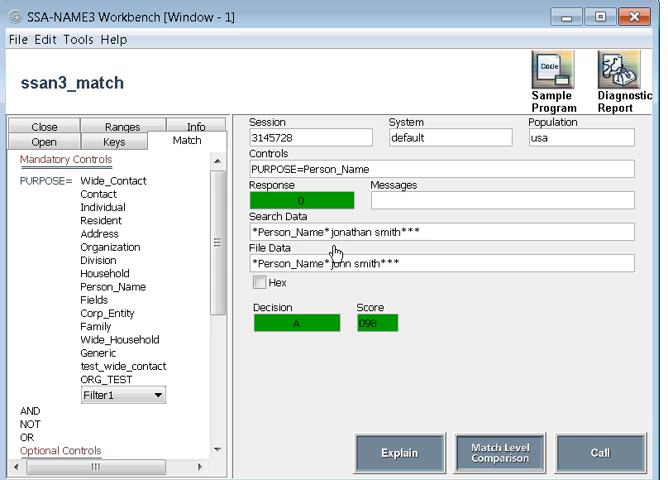
mouse_move(616, 452)
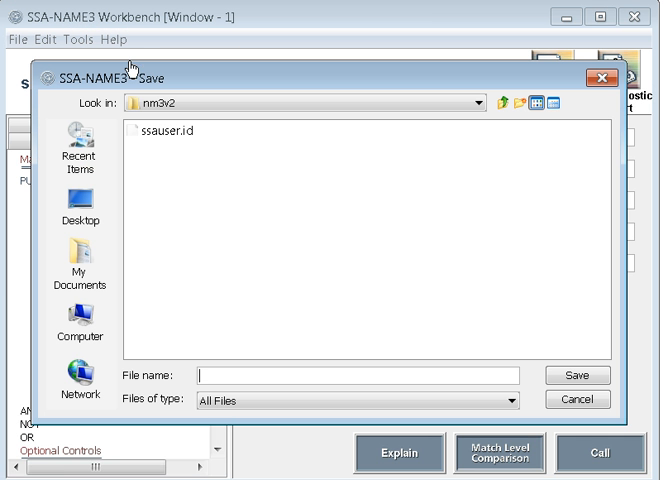
left_click(80, 204)
type("test.txt")
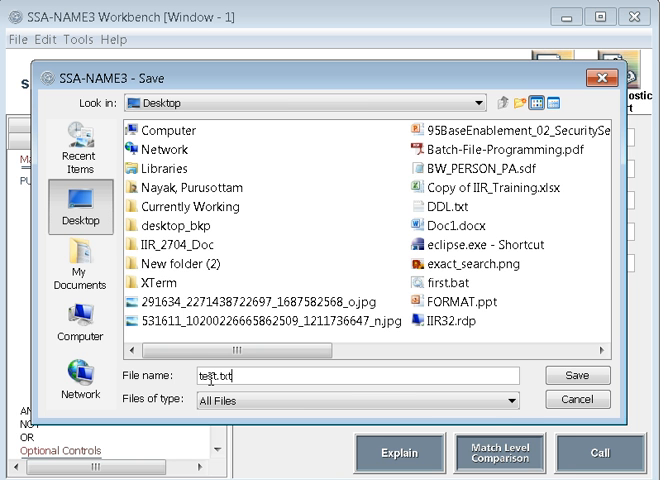
left_click(576, 376)
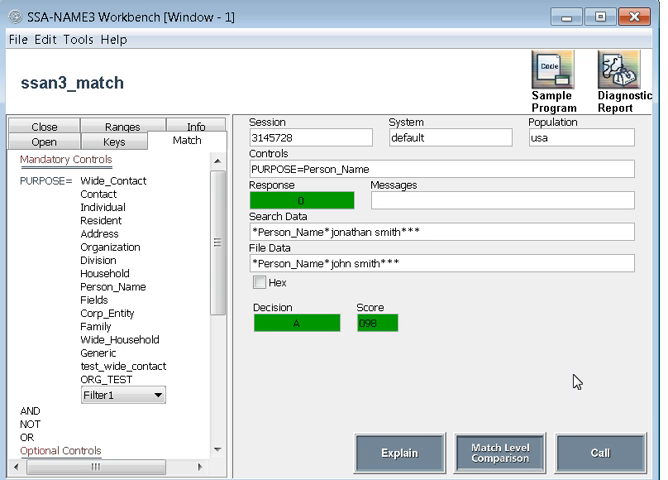
mouse_move(342, 362)
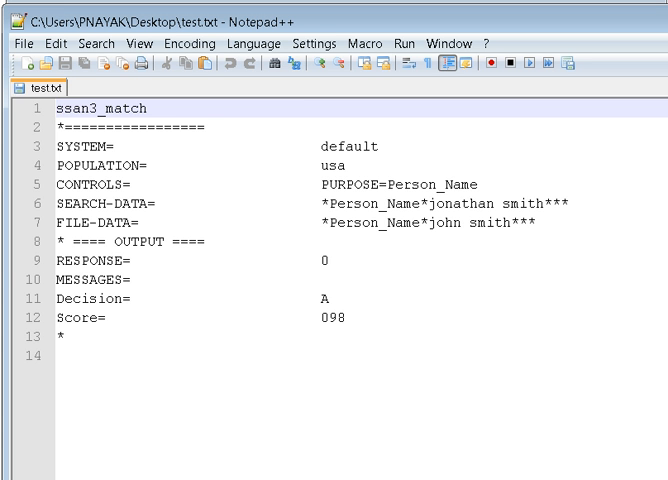
mouse_move(348, 88)
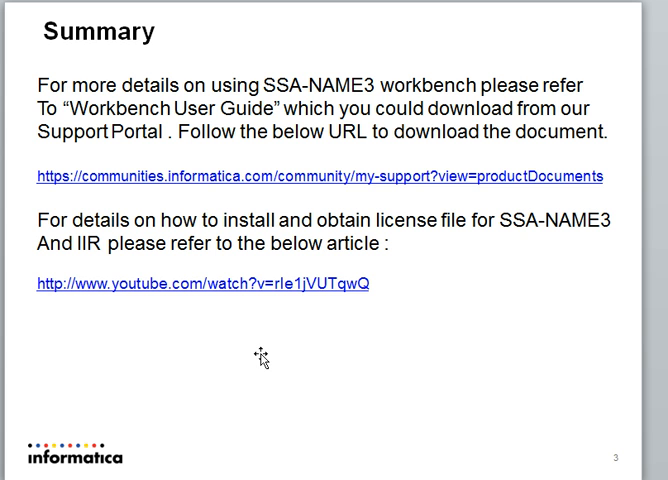
mouse_move(204, 362)
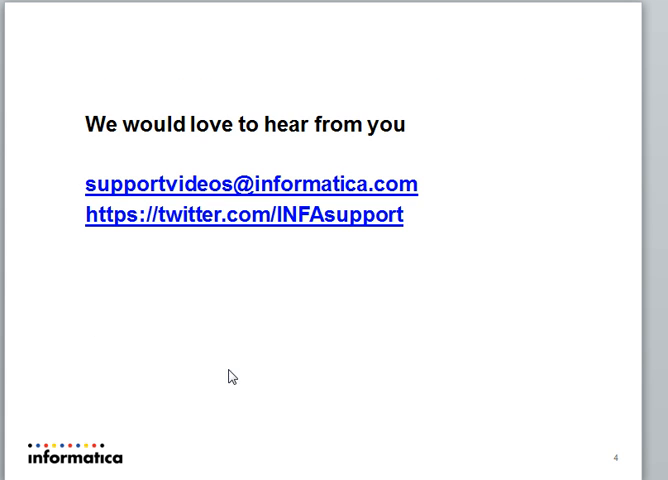
mouse_move(286, 400)
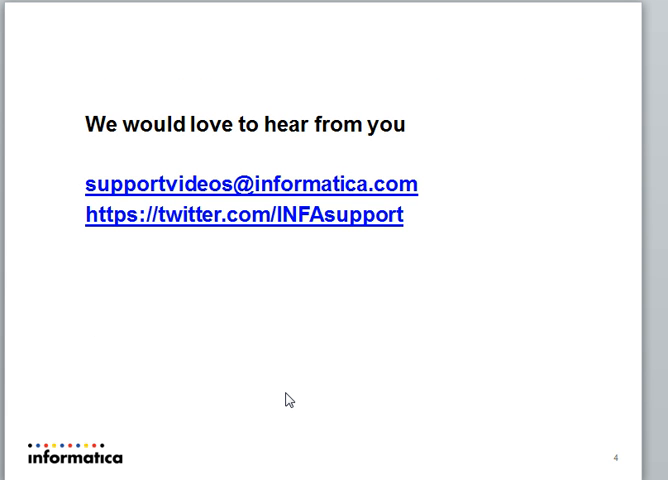